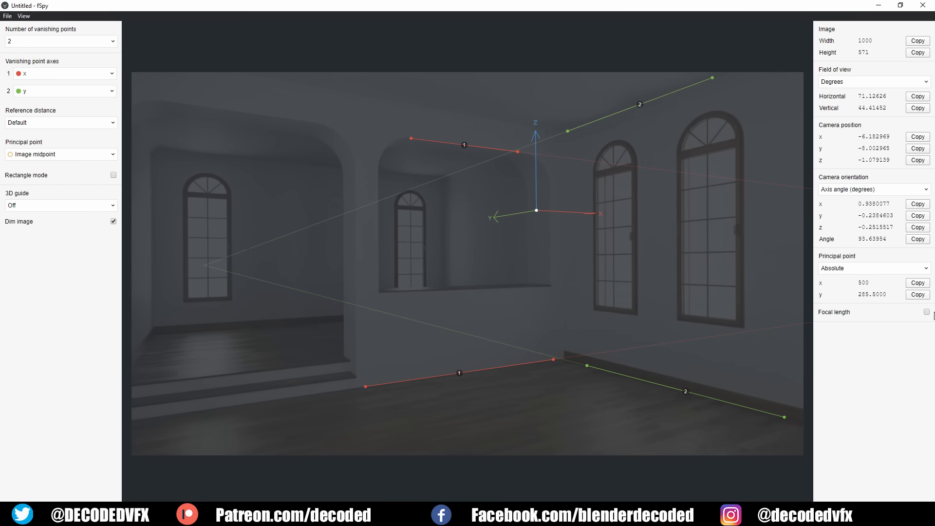
- Enable the focal length estimate and set the 3D guide to Box
{"action": "left_click", "coordinate": [926, 311]}
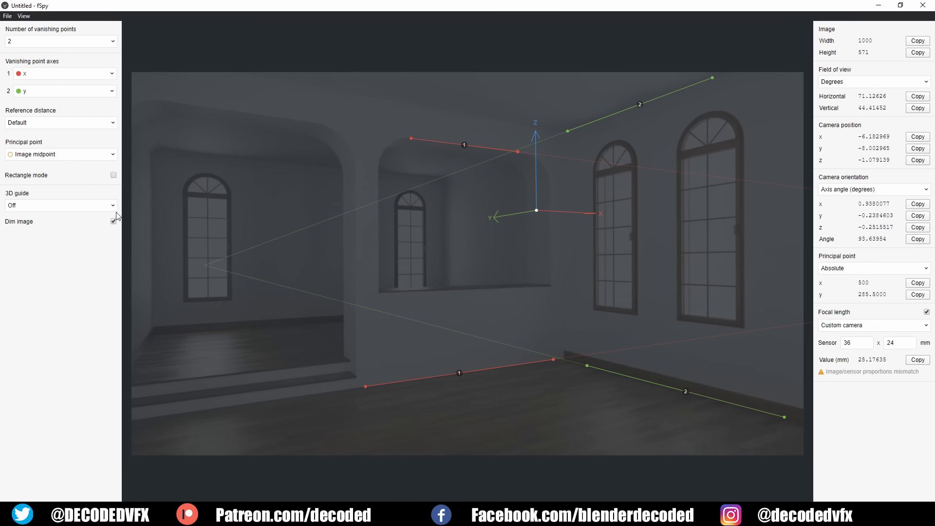
{"action": "left_click", "coordinate": [60, 205]}
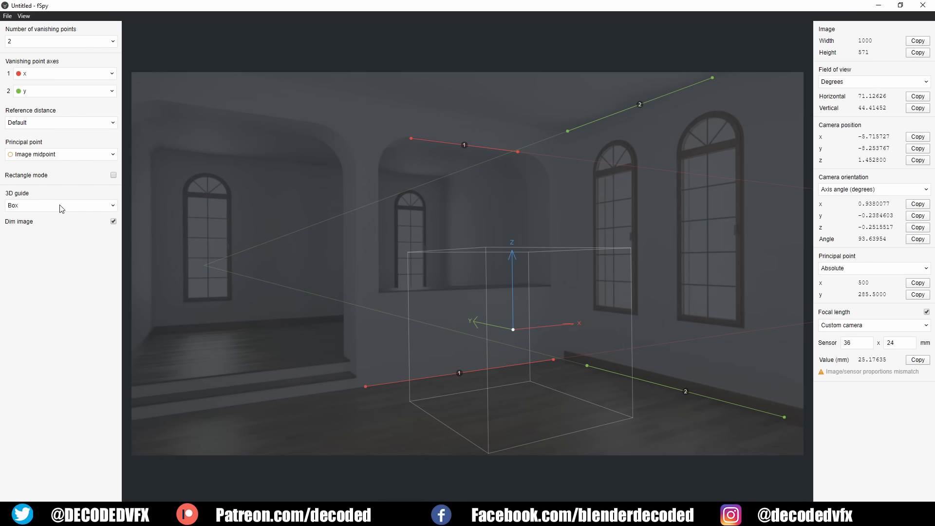
{"action": "left_click", "coordinate": [60, 205]}
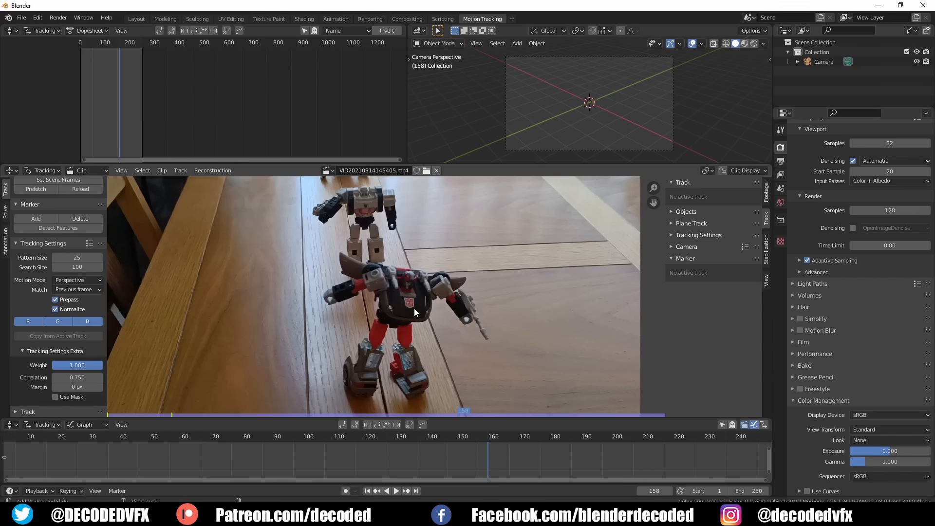
- Place a marker on the red robot's chest and track it forwards and backwards, checking later frames
{"action": "left_click", "coordinate": [410, 303]}
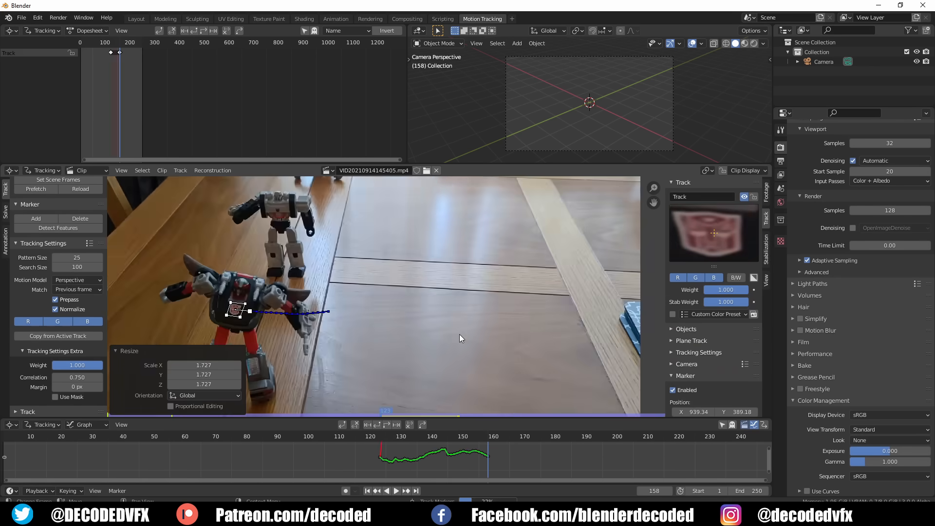
{"action": "left_click", "coordinate": [367, 491]}
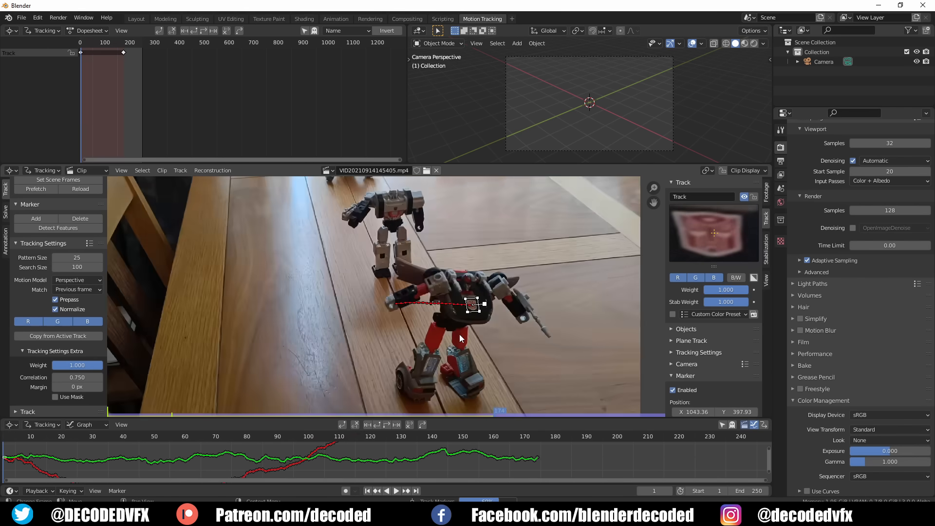
{"action": "left_click", "coordinate": [416, 490]}
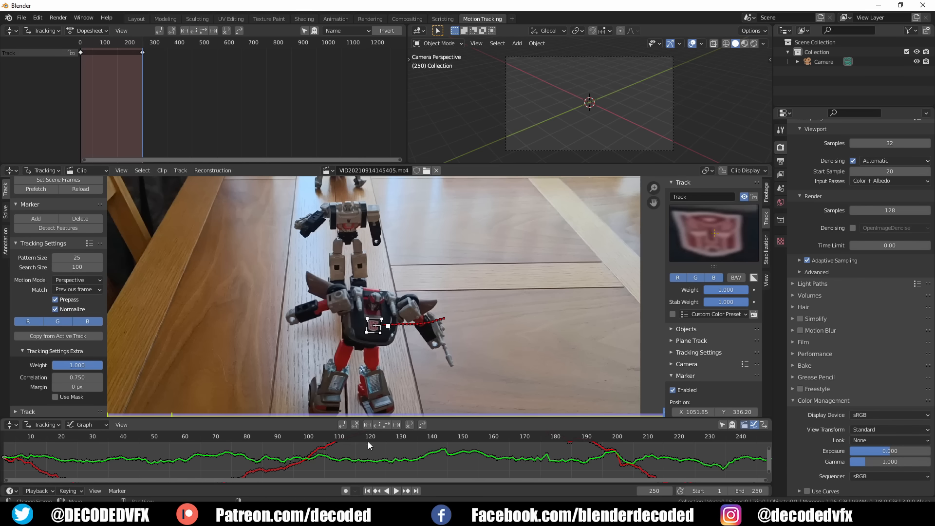
{"action": "left_click", "coordinate": [509, 447]}
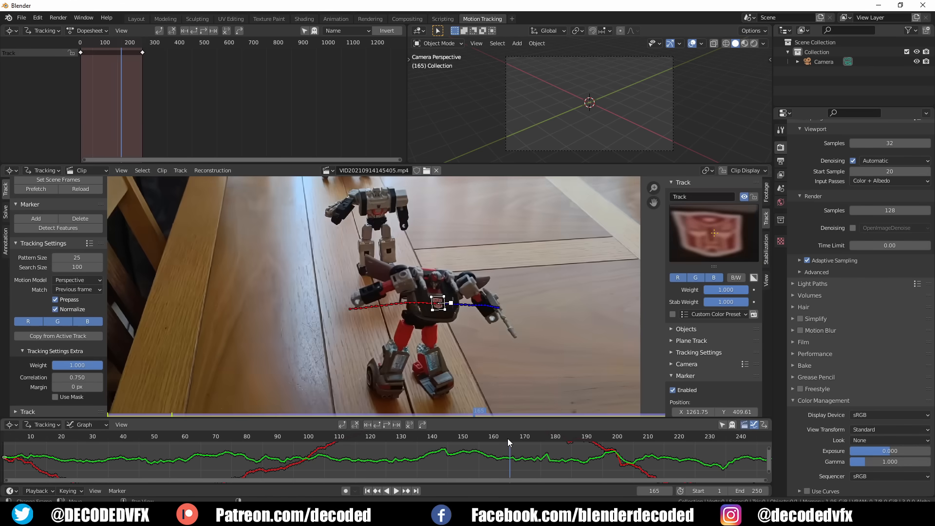
{"action": "left_click", "coordinate": [374, 441]}
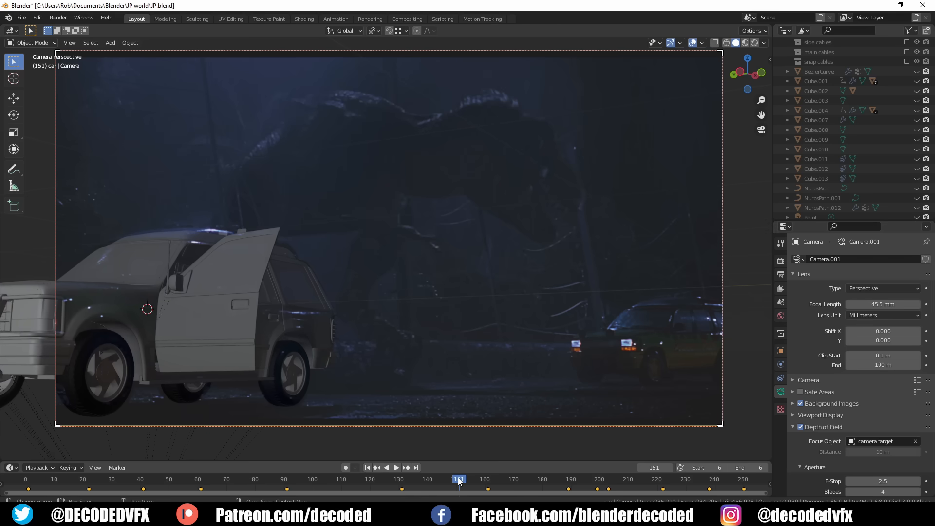
- Scrub the timeline between frames 48, 75 and 190 to review the shot
{"action": "left_click", "coordinate": [395, 467]}
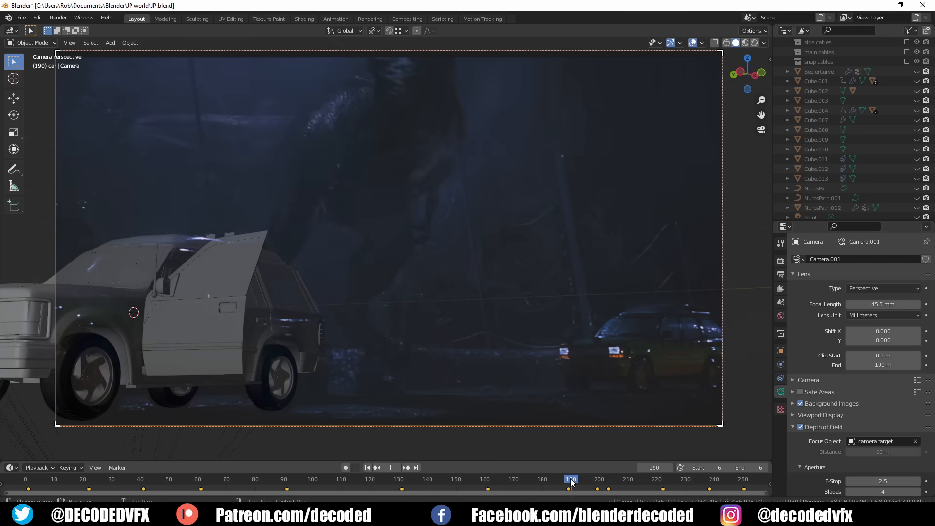
{"action": "left_click", "coordinate": [162, 479]}
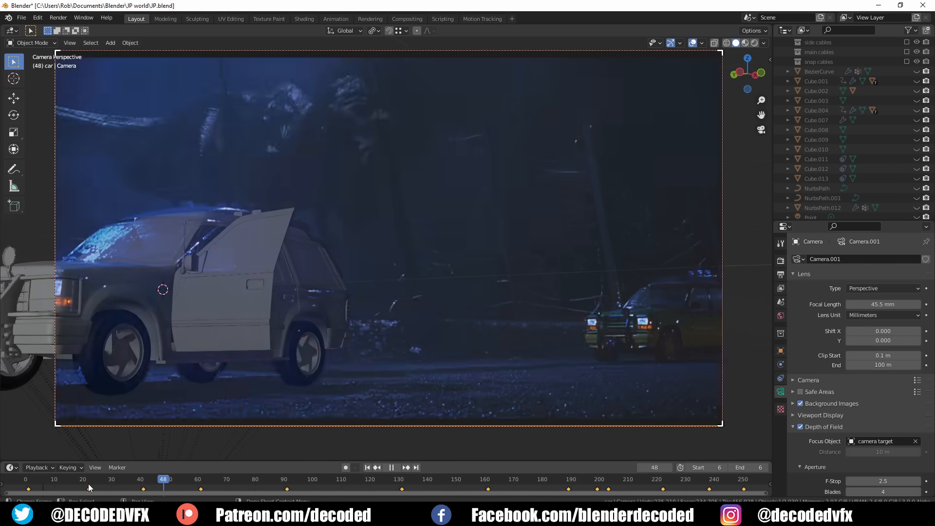
{"action": "left_click", "coordinate": [241, 479]}
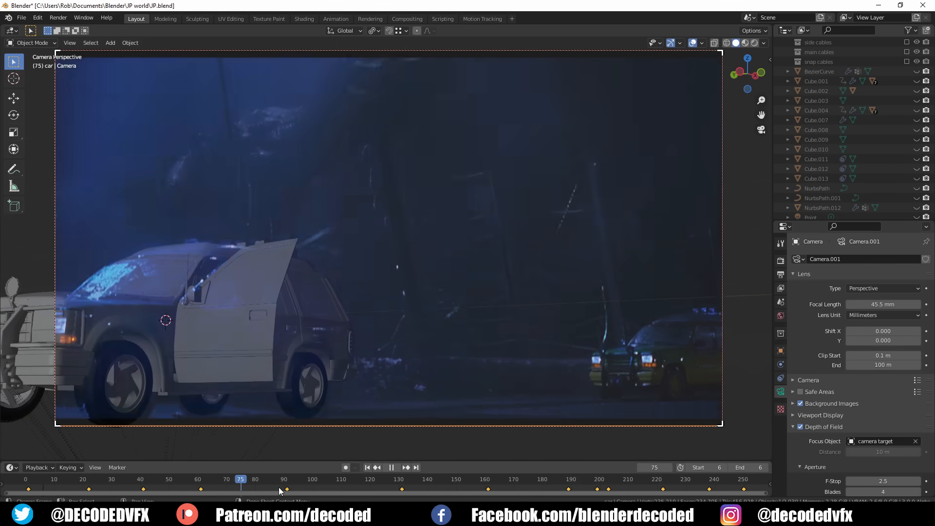
{"action": "left_click", "coordinate": [439, 479]}
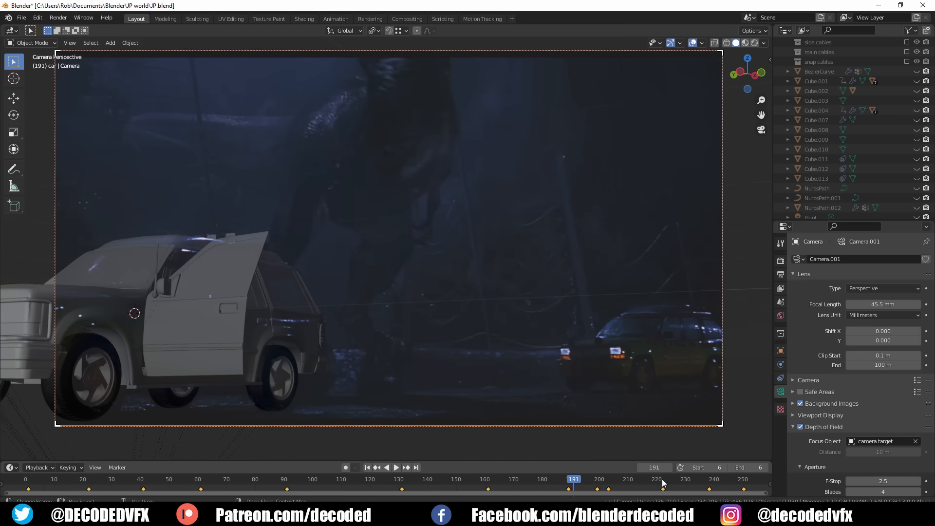
{"action": "left_click", "coordinate": [395, 468]}
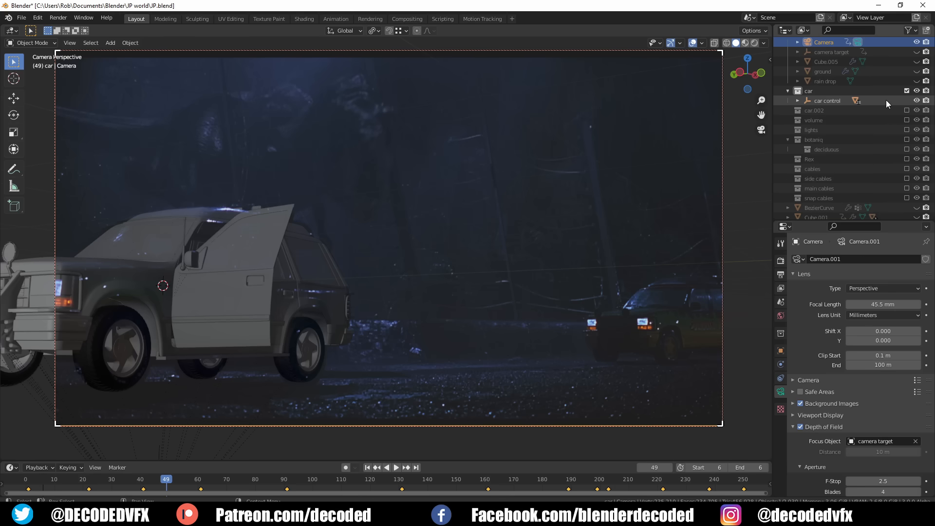
- Expand the car.002 collection and make the second car visible in the scene
{"action": "left_click", "coordinate": [788, 110]}
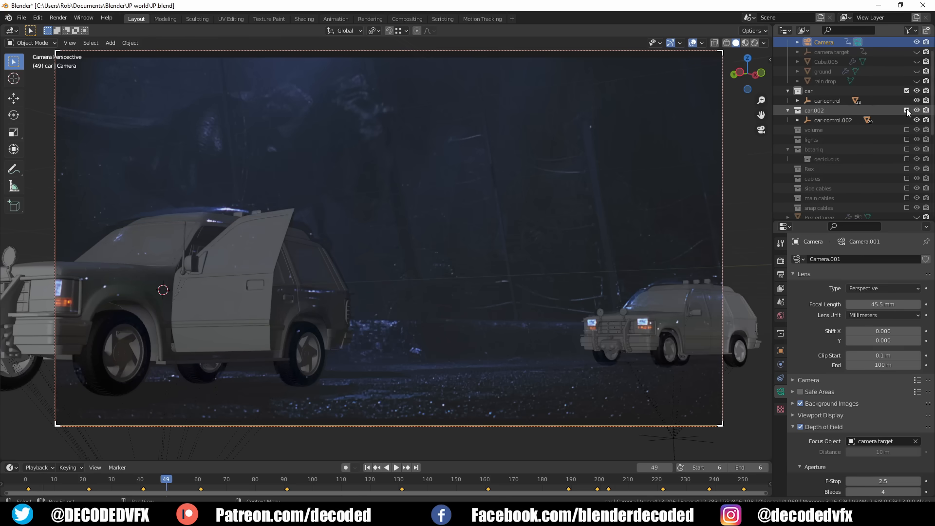
{"action": "left_click", "coordinate": [907, 110]}
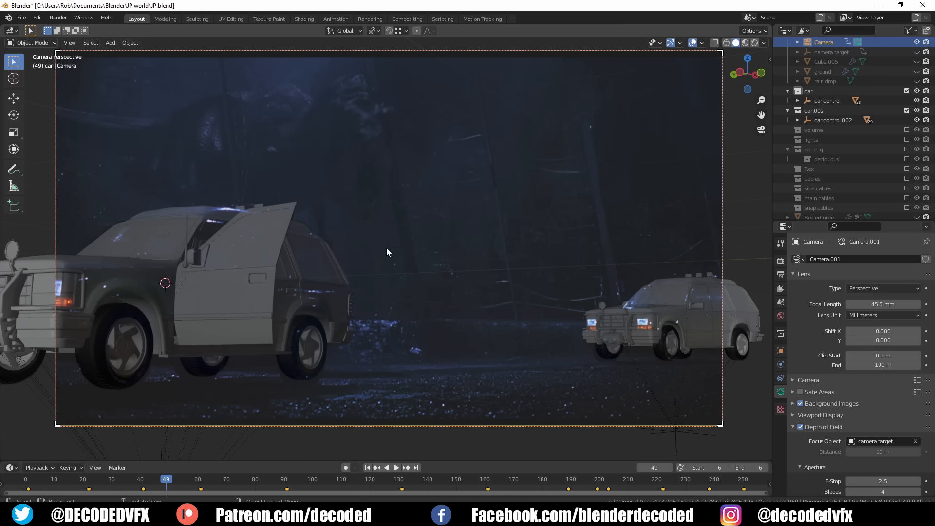
{"action": "double_click", "coordinate": [883, 304]}
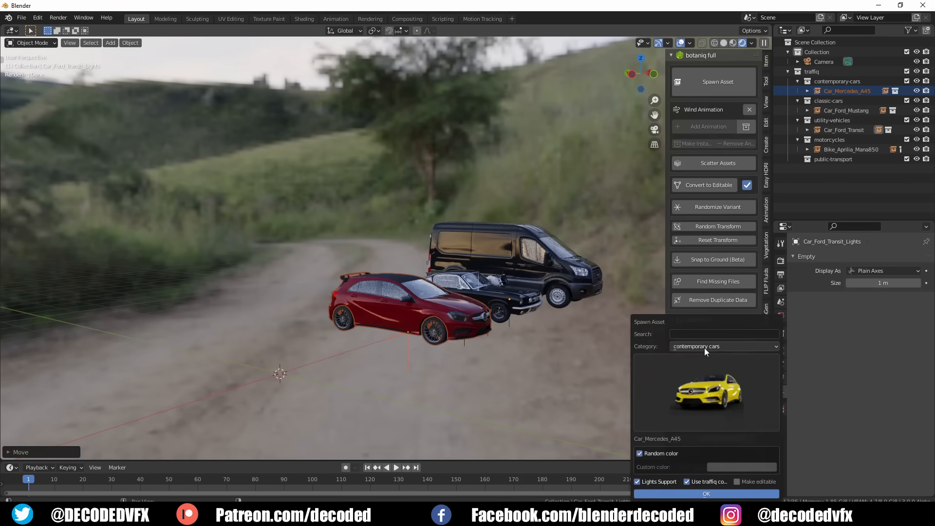
- Set the spawner to classic cars, pick the Volkswagen Beetle and untick Random color
{"action": "left_click", "coordinate": [724, 346]}
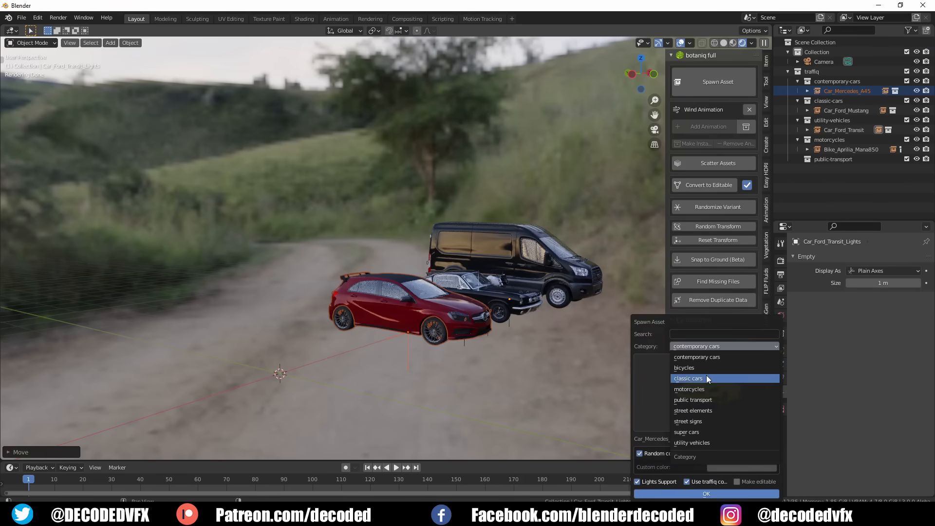
{"action": "left_click", "coordinate": [688, 378]}
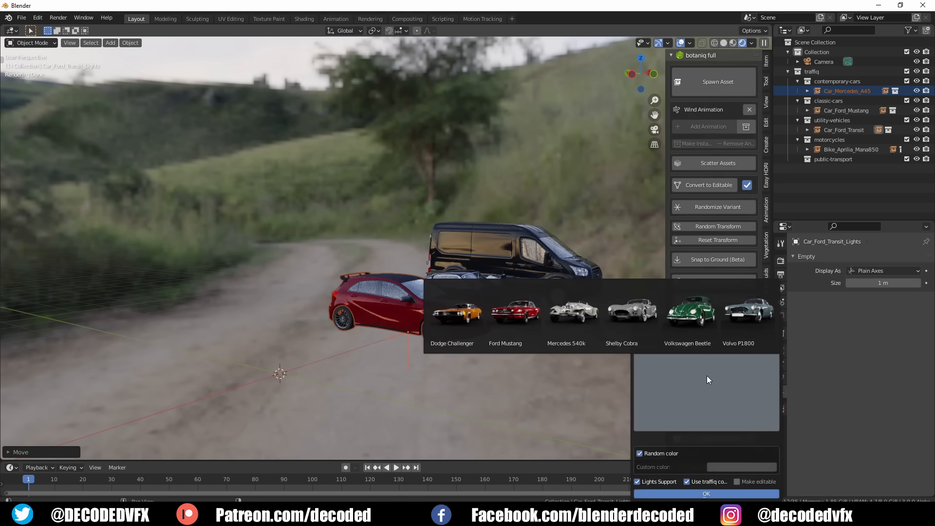
{"action": "left_click", "coordinate": [686, 309]}
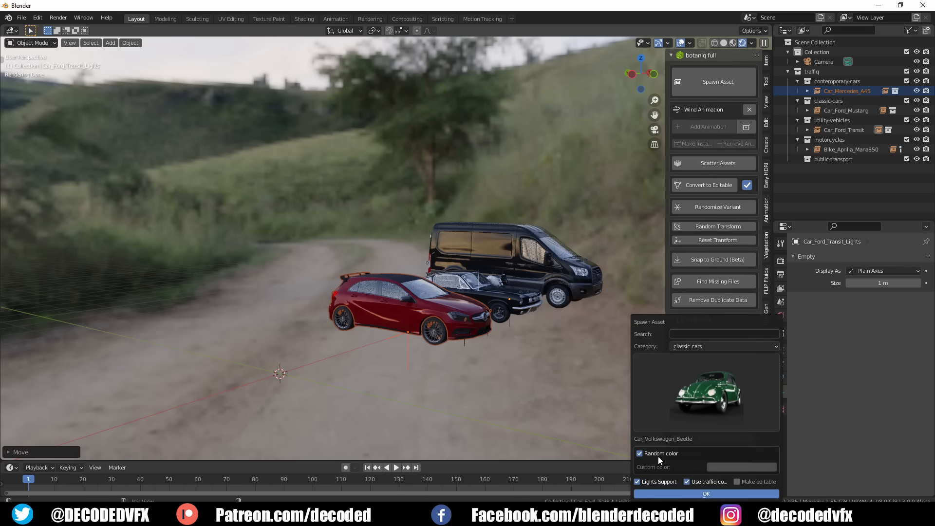
{"action": "left_click", "coordinate": [741, 466]}
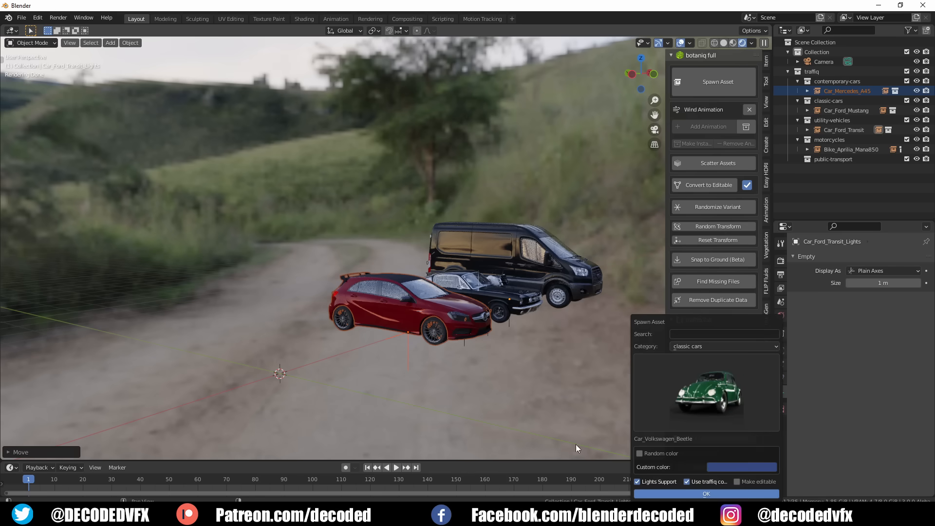
{"action": "mouse_move", "coordinate": [460, 378]}
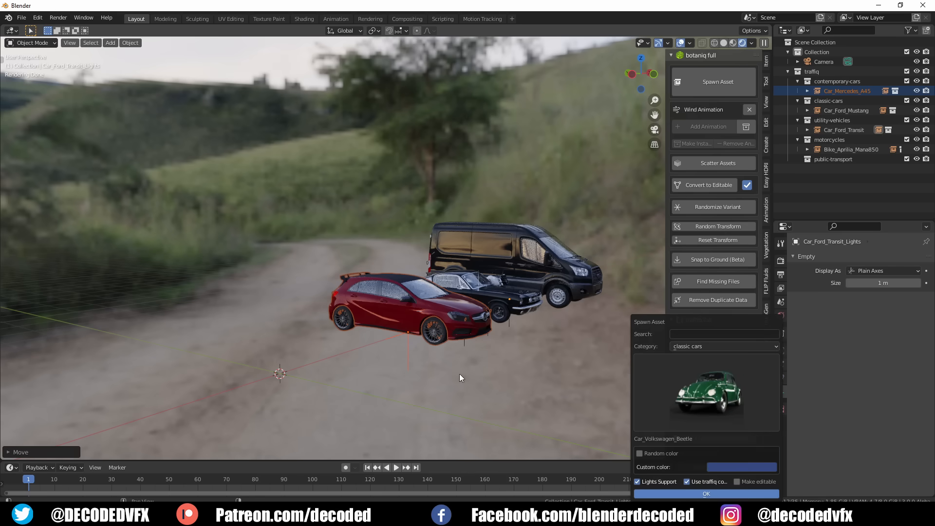
{"action": "left_click", "coordinate": [706, 494]}
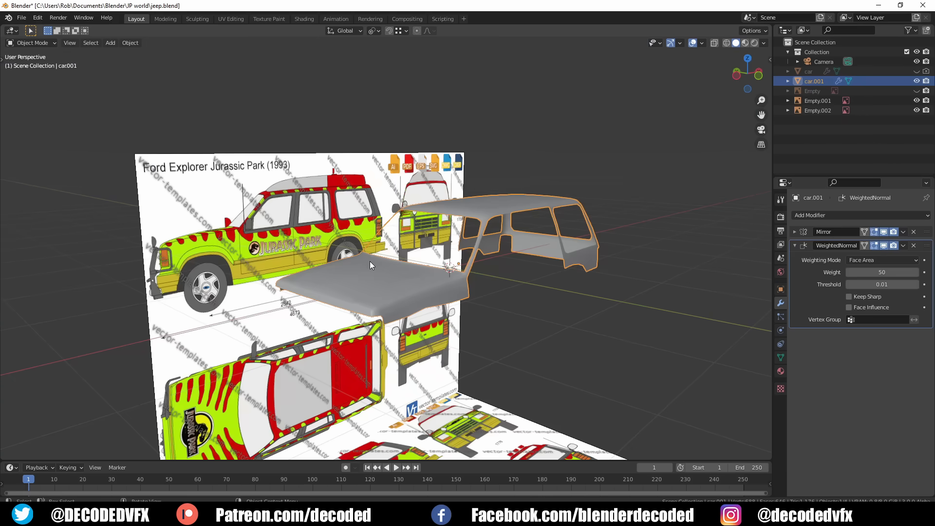
{"action": "mouse_move", "coordinate": [403, 298]}
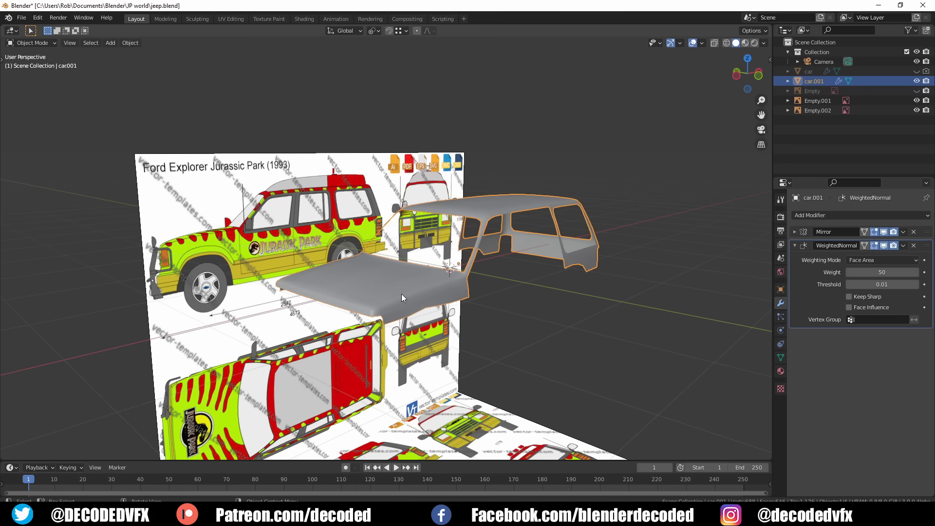
- Extrude and scale the wheel-arch edges outward to form the flare
{"action": "key", "text": "Tab"}
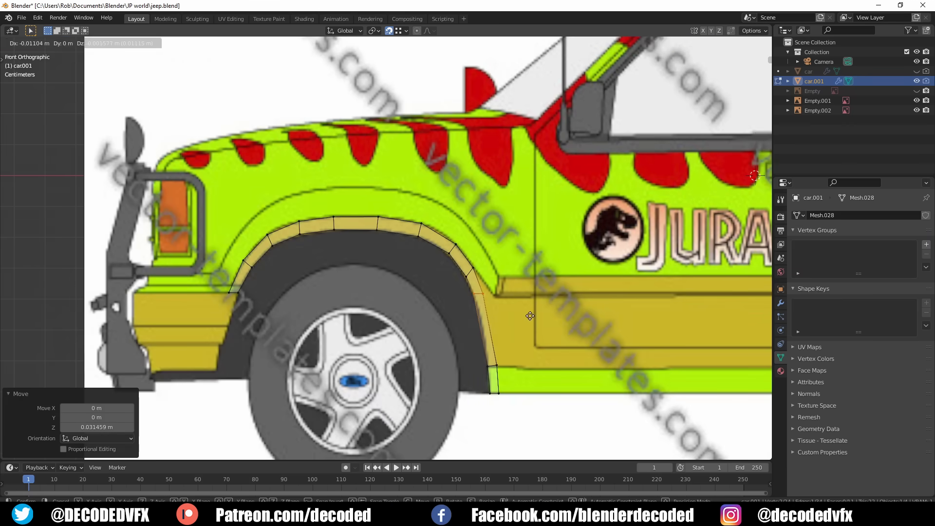
{"action": "key", "text": "Tab"}
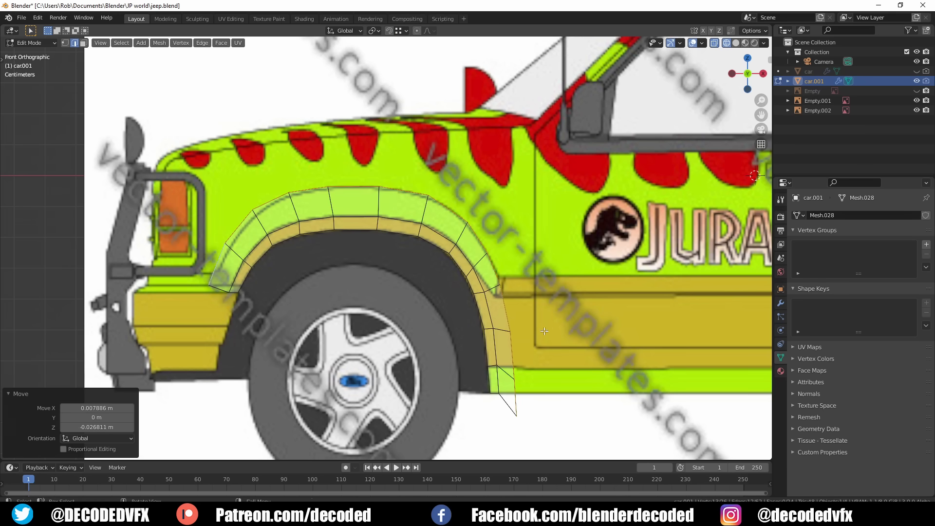
{"action": "key", "text": "s"}
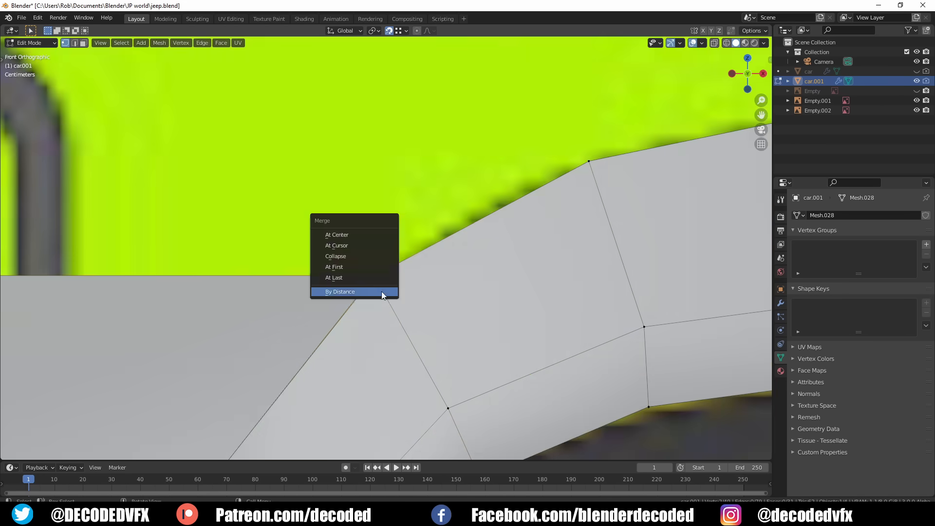
- Merge overlapping vertices by distance and extrude the fender edge upward
{"action": "left_click", "coordinate": [340, 291]}
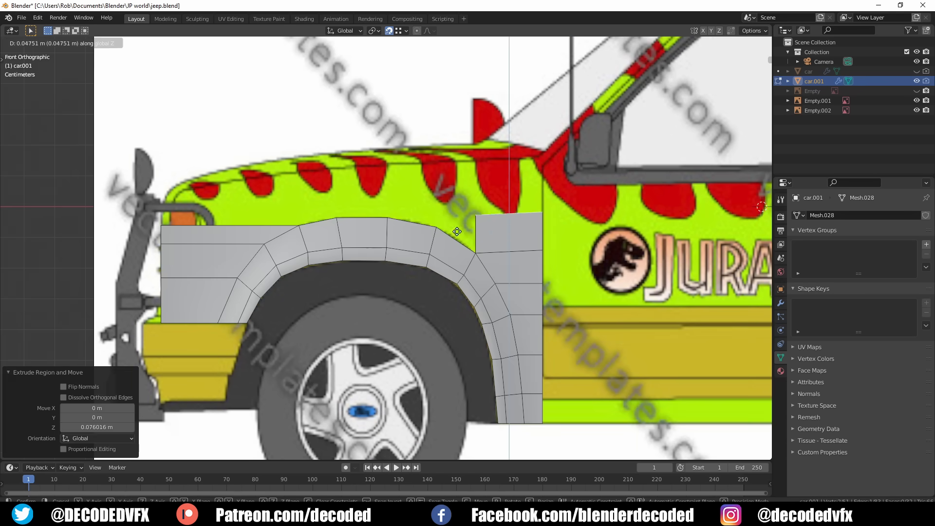
{"action": "key", "text": "Tab"}
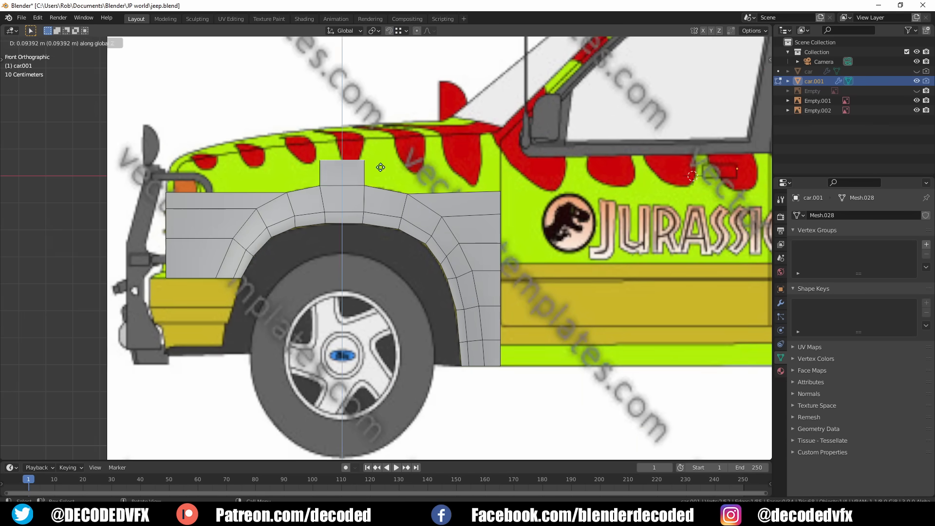
{"action": "left_click", "coordinate": [304, 18]}
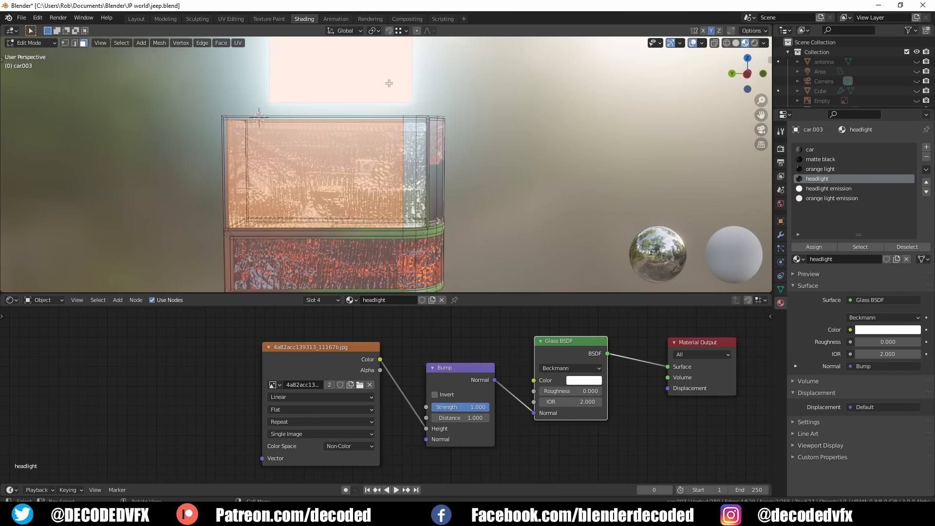
- Select the headlight emission slot, then the glass headlight material with its image-driven bump
{"action": "left_click", "coordinate": [830, 188]}
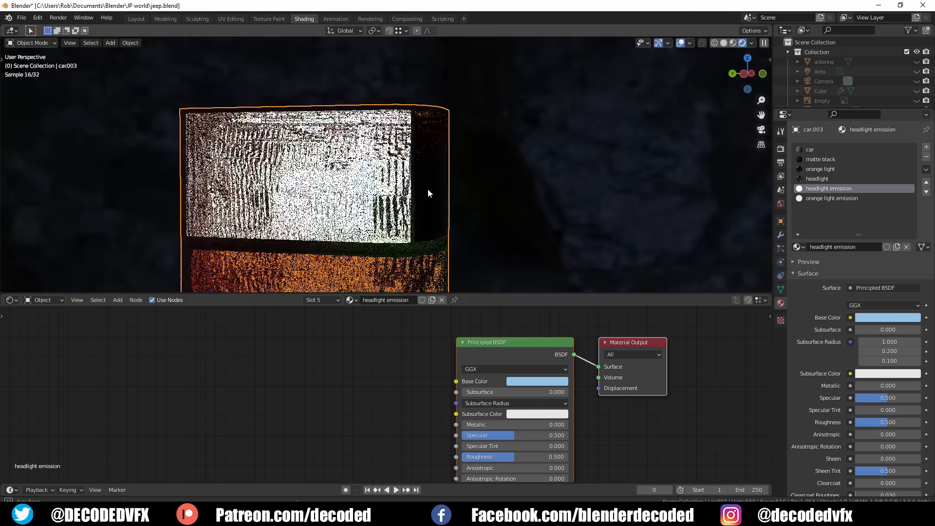
{"action": "left_click", "coordinate": [817, 178]}
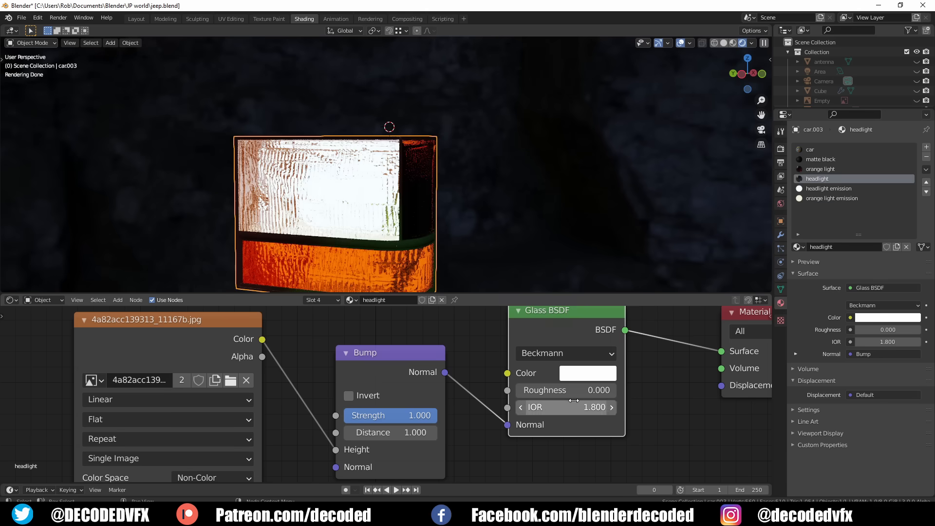
{"action": "left_click", "coordinate": [135, 19]}
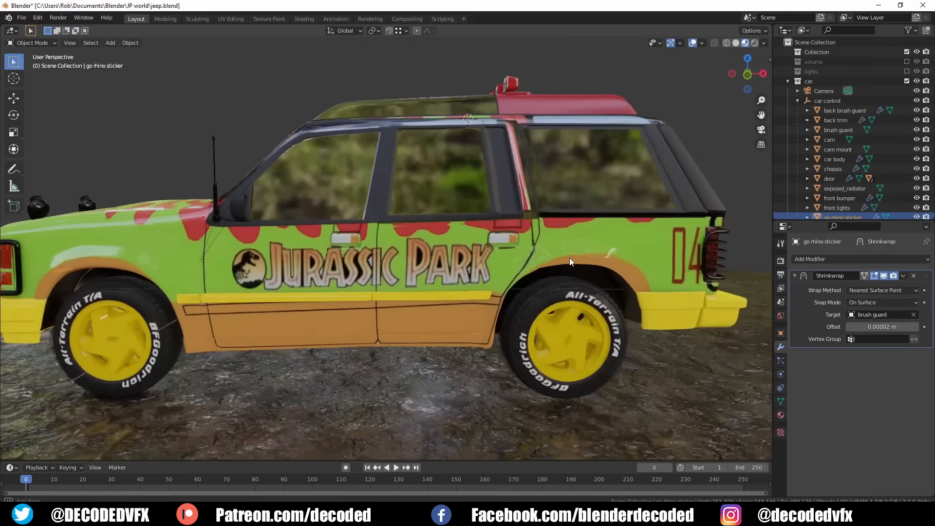
- Add a Weighted Normal modifier to the car body in Solid shading and enter Edit Mode
{"action": "left_click", "coordinate": [833, 158]}
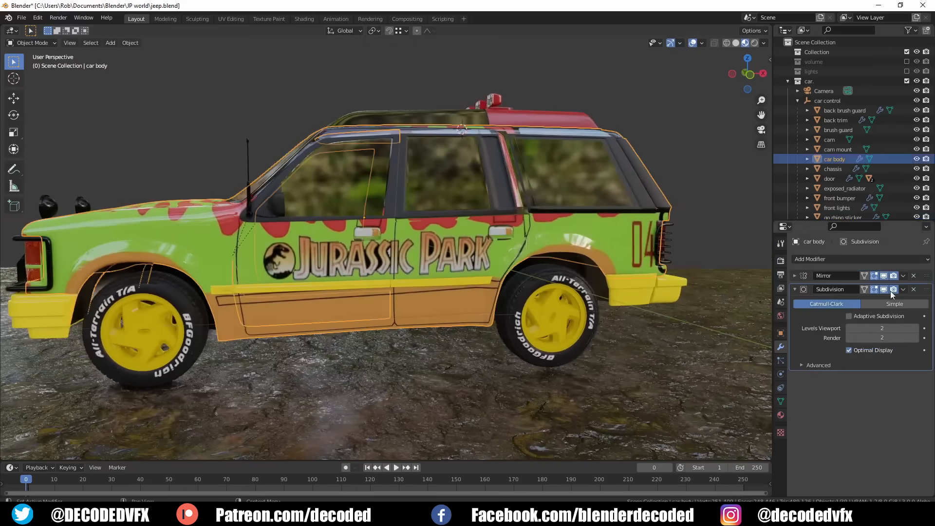
{"action": "left_click", "coordinate": [735, 42]}
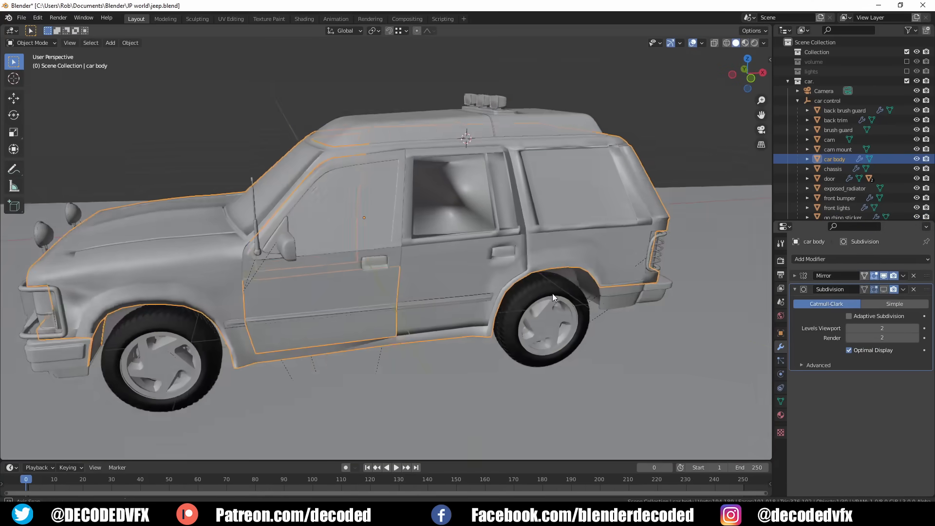
{"action": "left_click", "coordinate": [810, 259]}
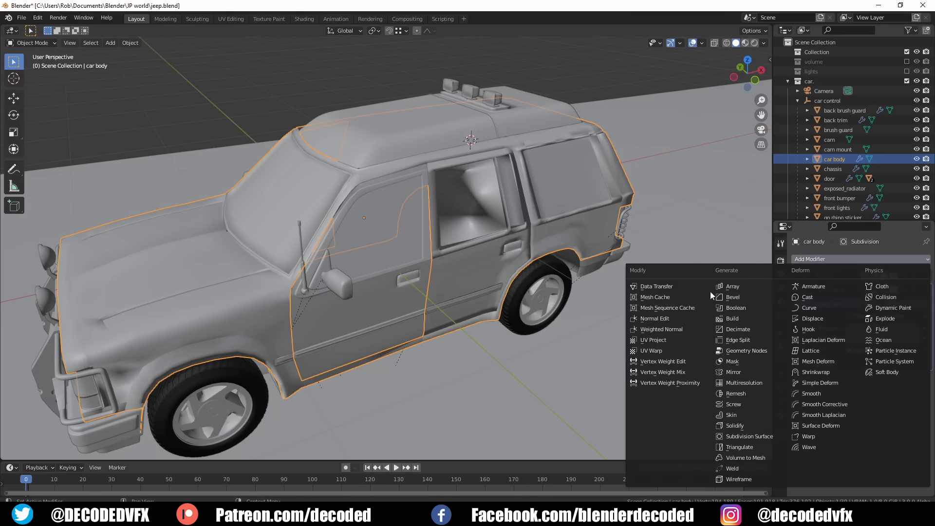
{"action": "left_click", "coordinate": [661, 328]}
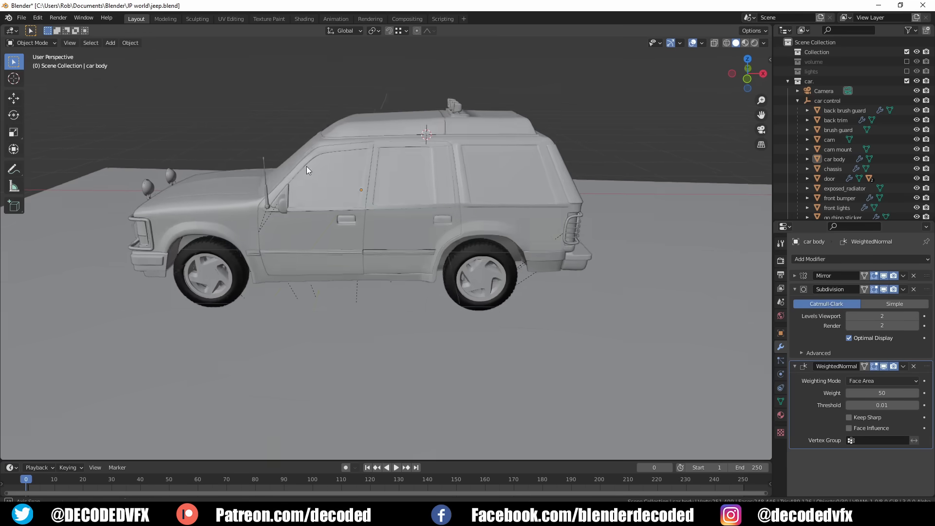
{"action": "key", "text": "Tab"}
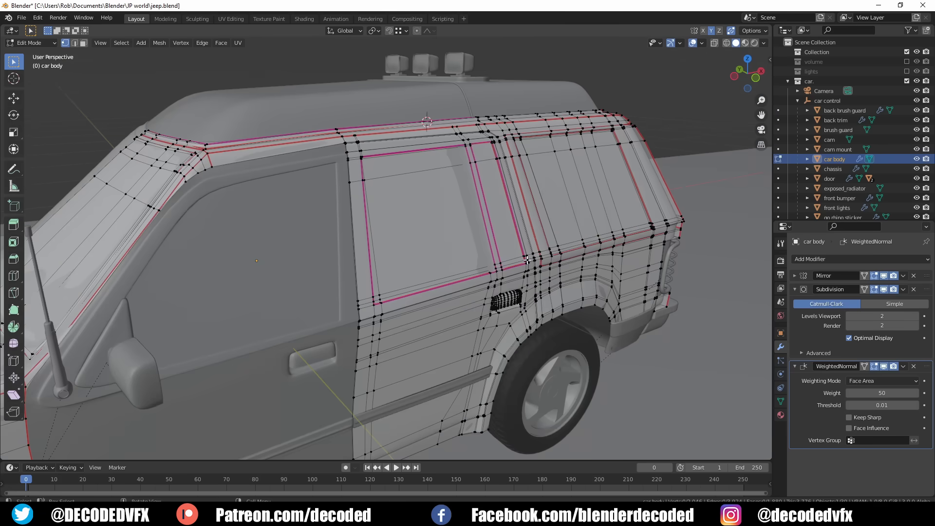
- Unwrap the car body's UVs, apply the TexTools checker map, and switch to Texture Paint
{"action": "left_click", "coordinate": [230, 18]}
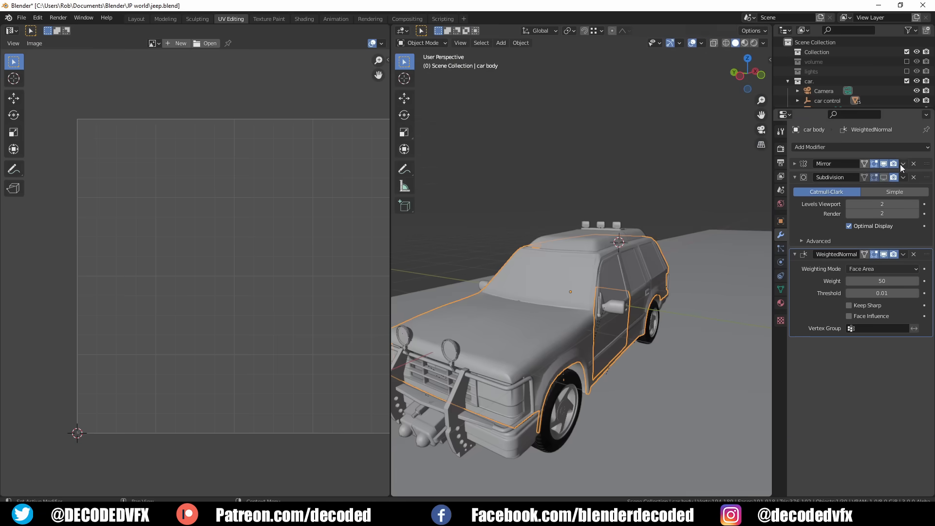
{"action": "left_click", "coordinate": [626, 42]}
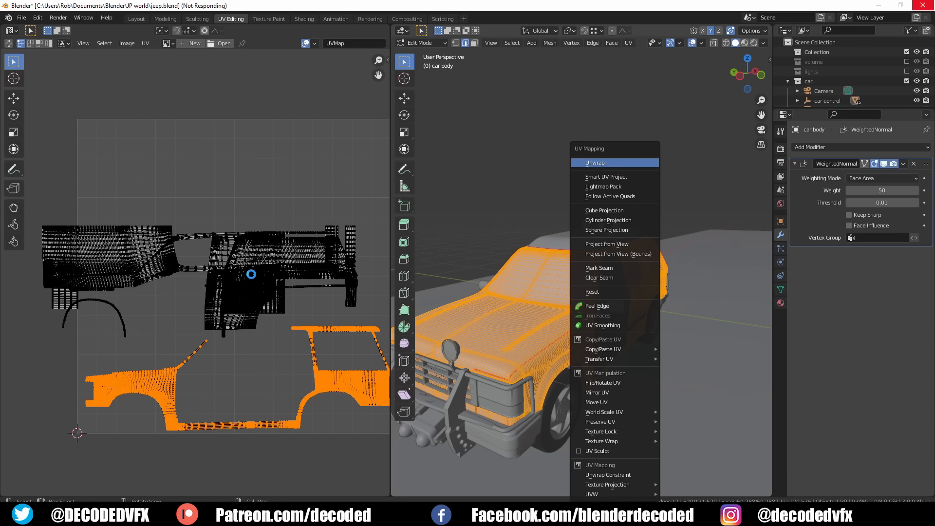
{"action": "left_click", "coordinate": [594, 162]}
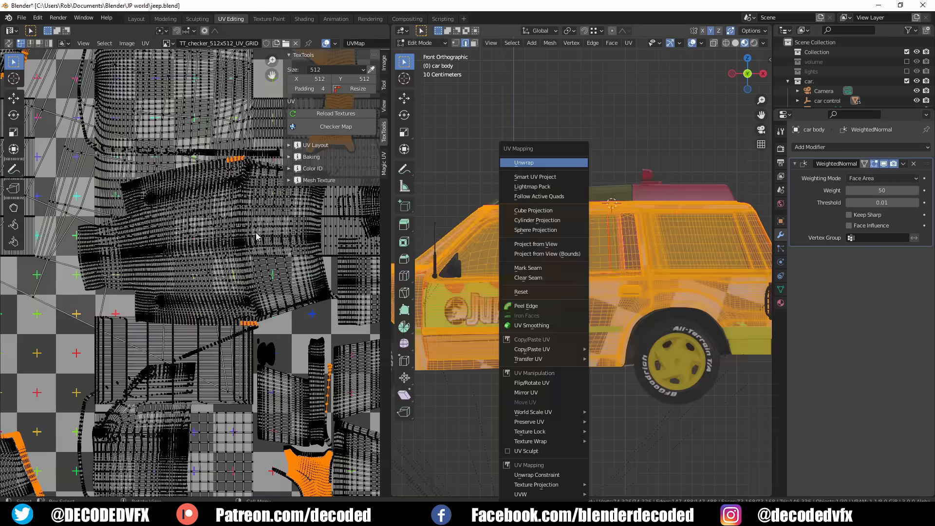
{"action": "left_click", "coordinate": [145, 42]}
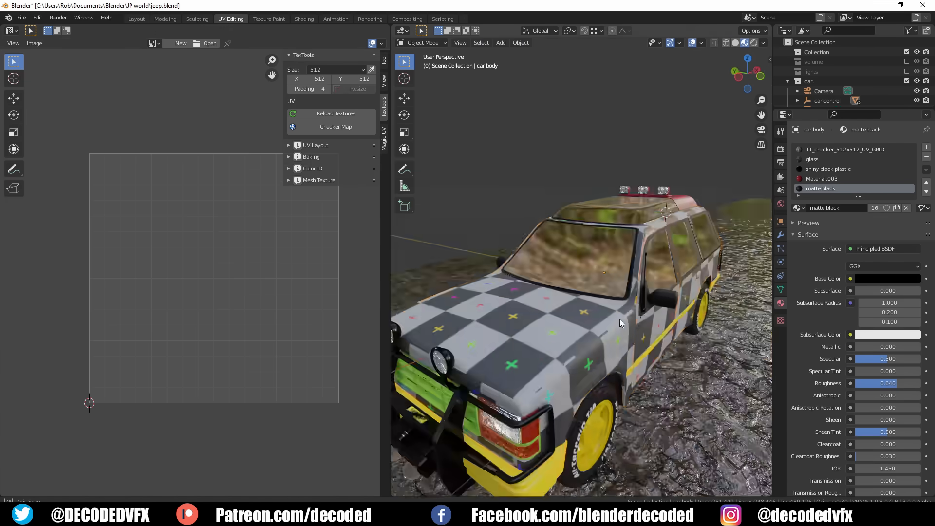
{"action": "left_click", "coordinate": [304, 18]}
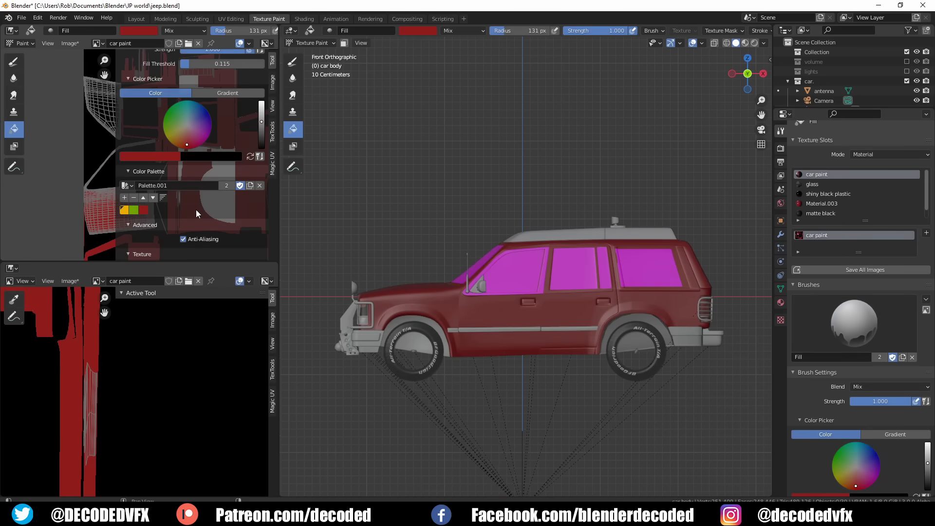
- Set the texture fill colour to a gradient for the car paint
{"action": "left_click", "coordinate": [227, 93]}
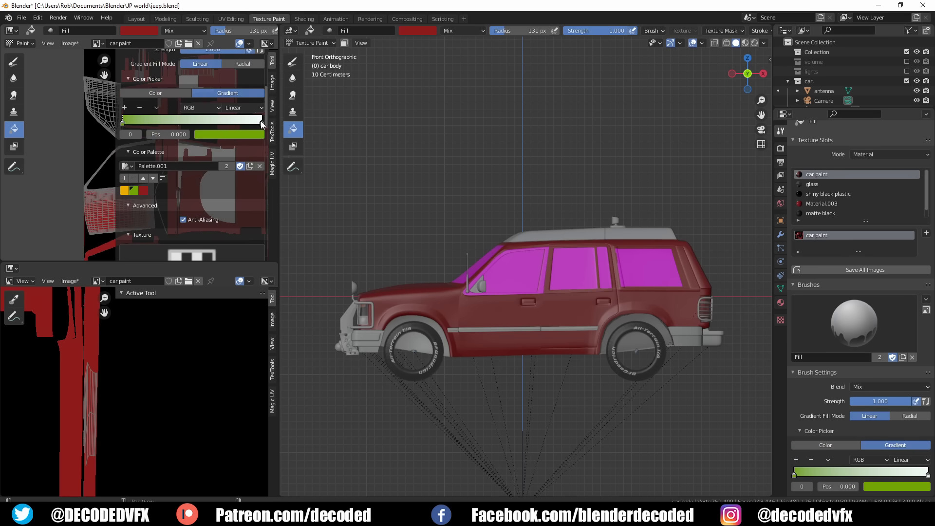
{"action": "left_click", "coordinate": [261, 119]}
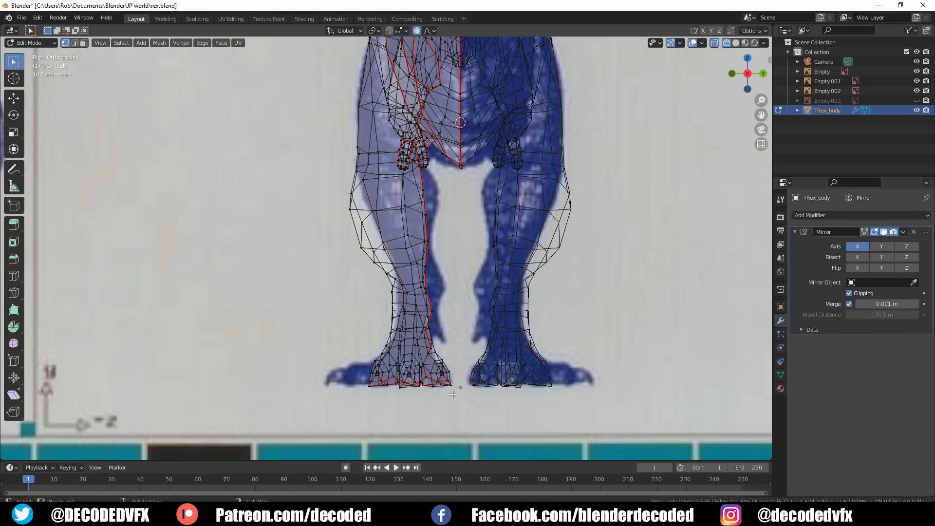
- Select the mesh and run Tris to Quads via F3 search, then bring up Add Modifier on the cube
{"action": "left_click", "coordinate": [387, 269]}
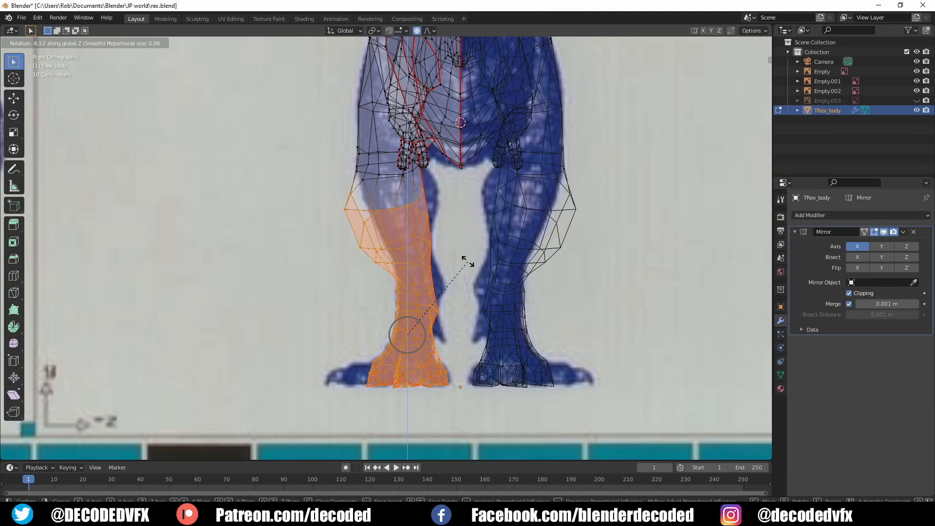
{"action": "key", "text": "Tab"}
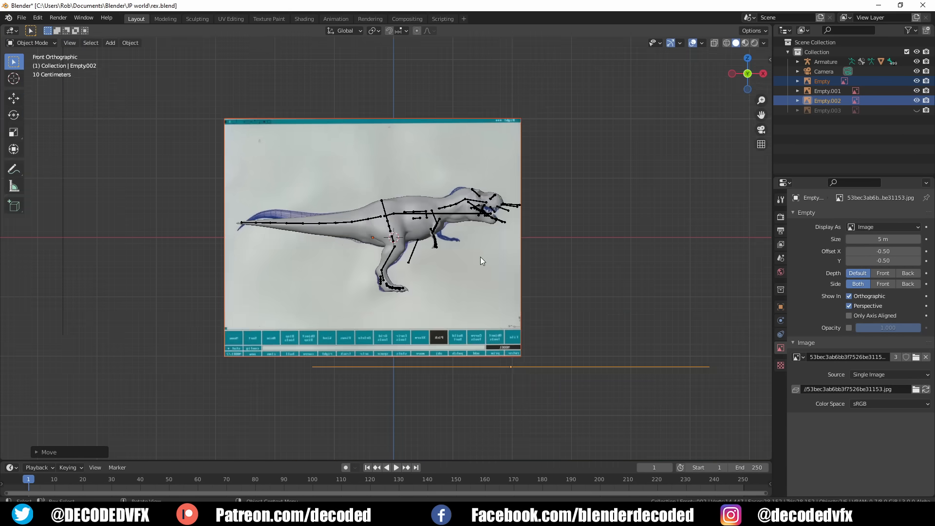
{"action": "scroll", "scroll_direction": "up", "scroll_amount": 3}
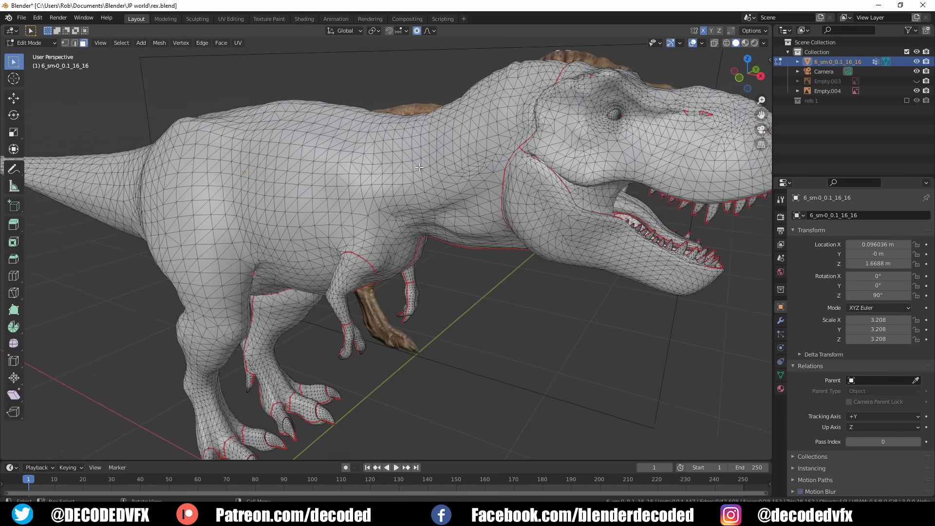
{"action": "type", "text": "tri"}
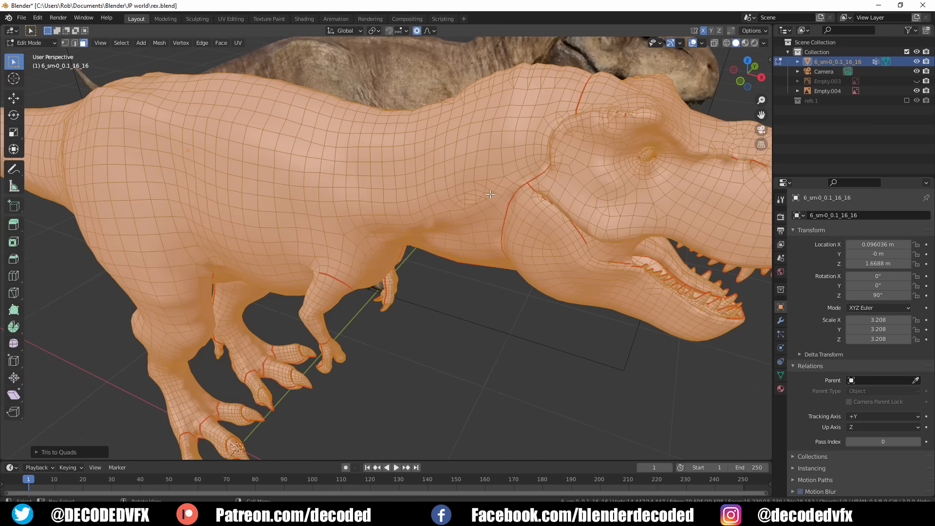
{"action": "left_click", "coordinate": [53, 450]}
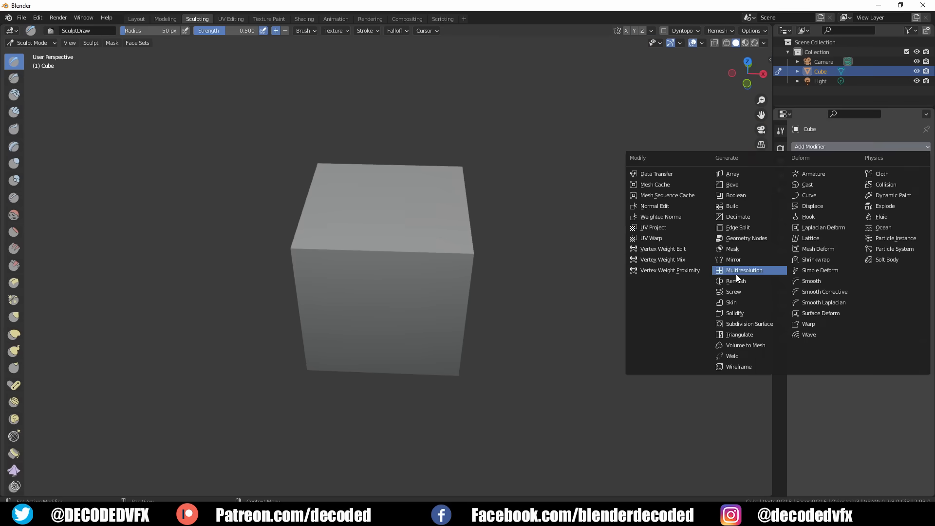
- Add a Multiresolution modifier to the cube and subdivide it twice
{"action": "left_click", "coordinate": [743, 270]}
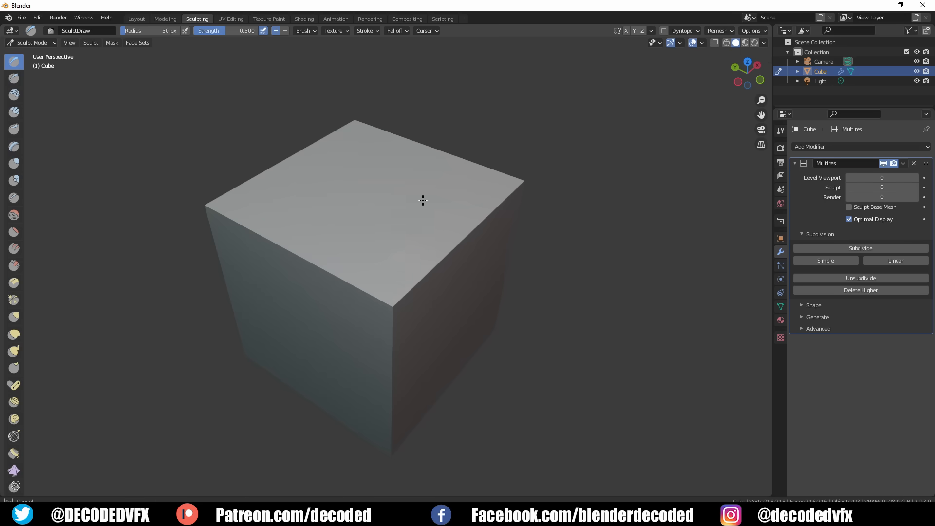
{"action": "left_click", "coordinate": [860, 248]}
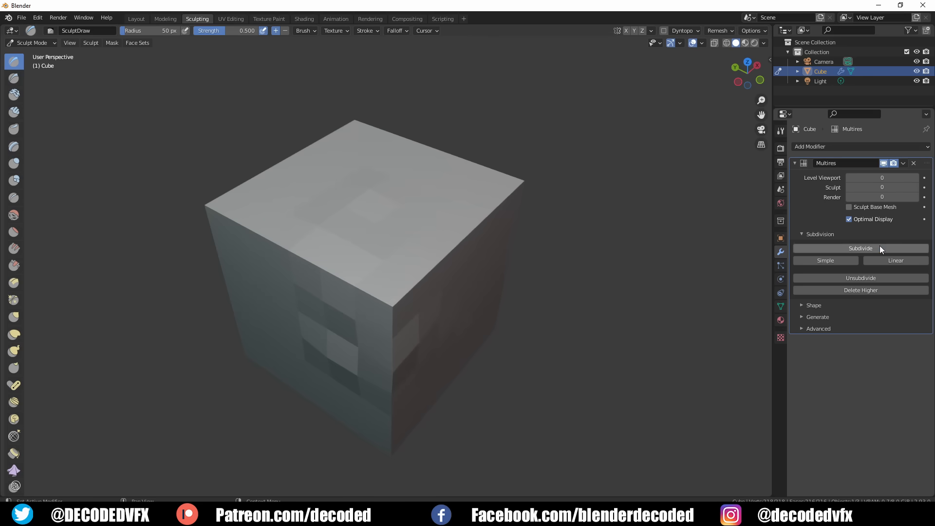
{"action": "left_click", "coordinate": [860, 248]}
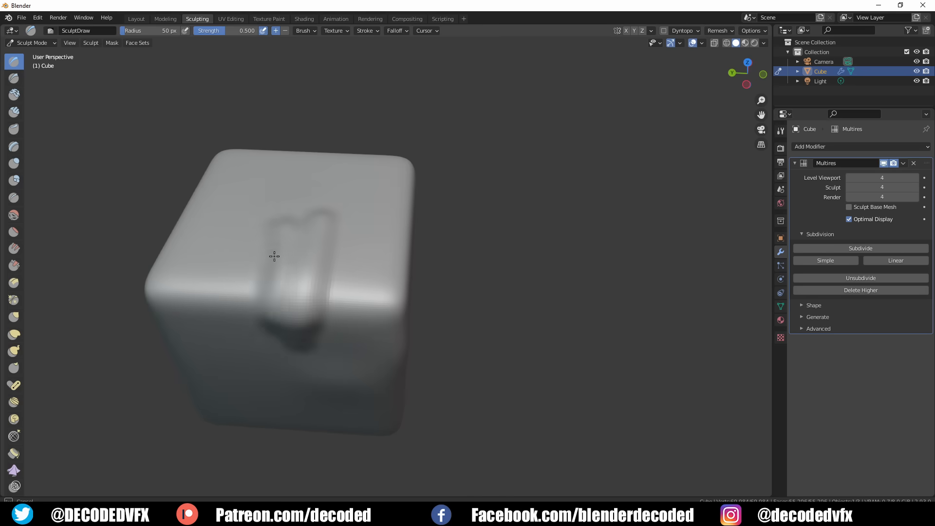
- Adjust the sculpt subdivision level and reshape the cube with the Grab brush
{"action": "left_click", "coordinate": [847, 177]}
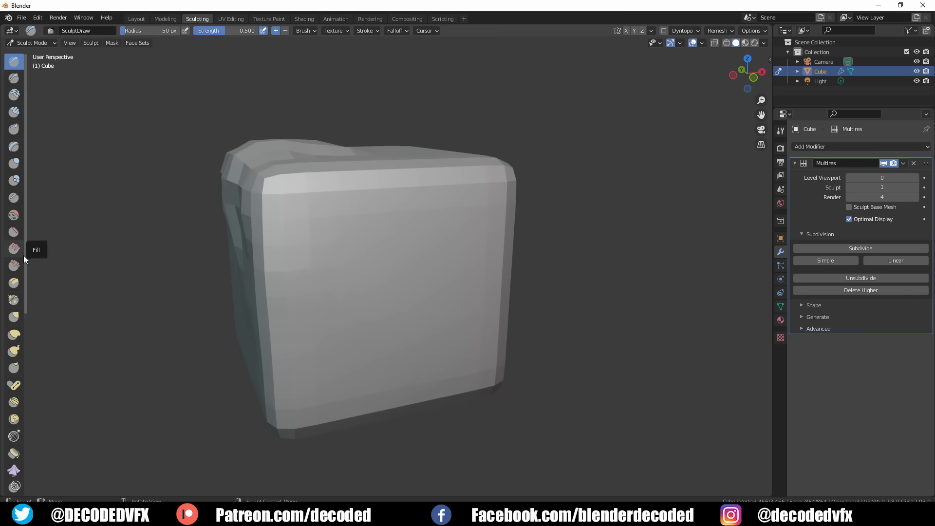
{"action": "left_click", "coordinate": [13, 317]}
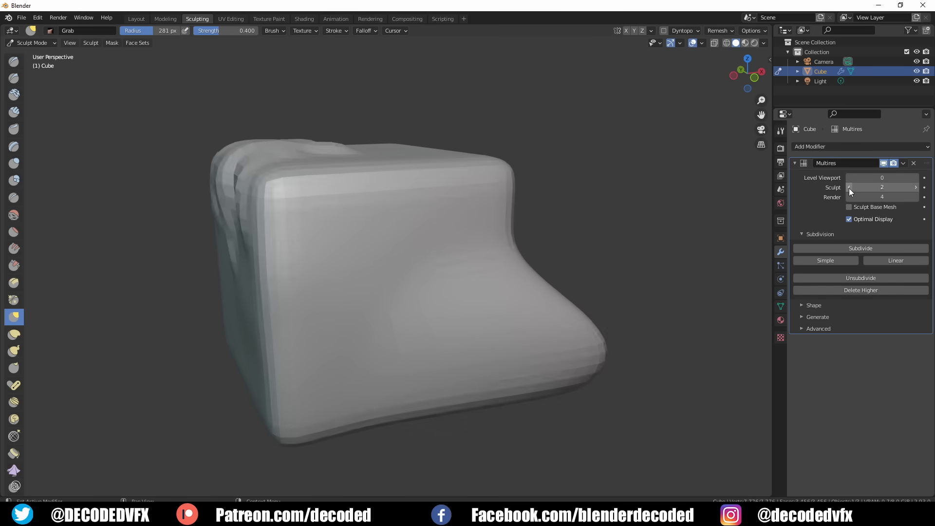
{"action": "left_click", "coordinate": [850, 187]}
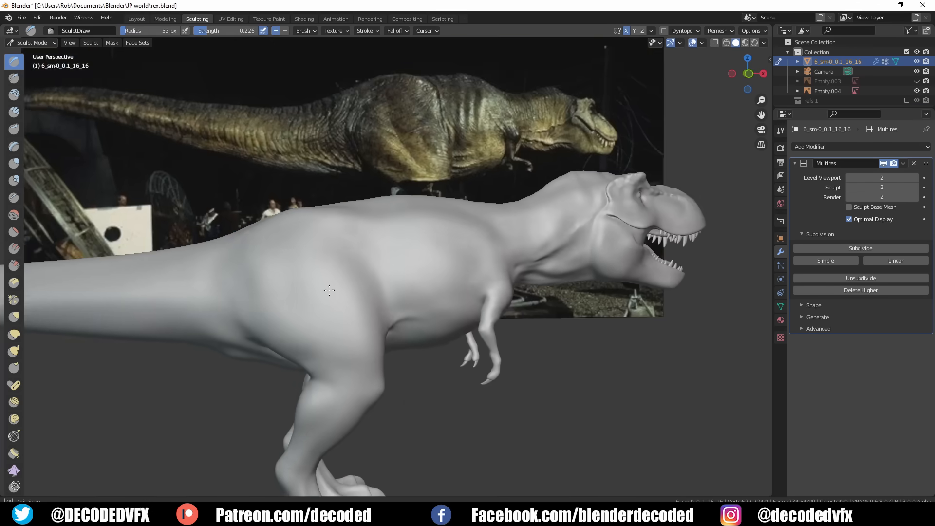
{"action": "mouse_move", "coordinate": [366, 242]}
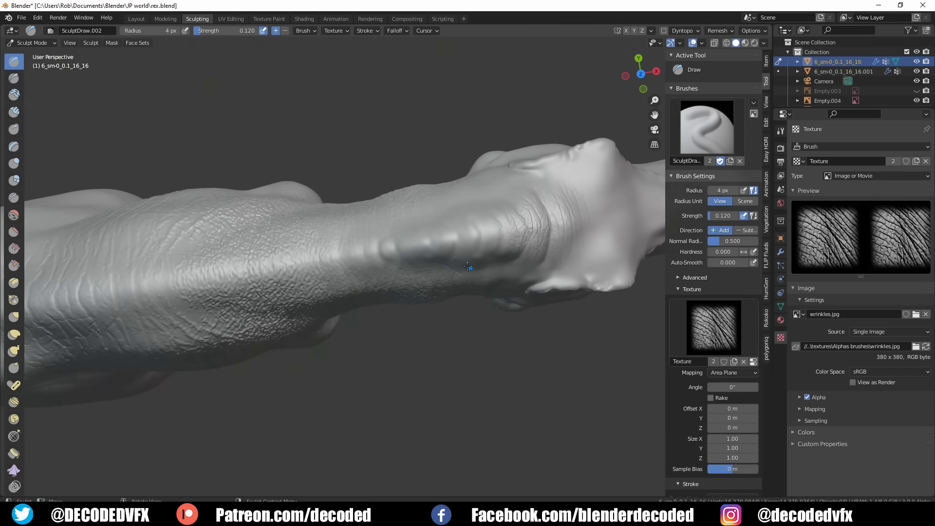
- Sculpt wrinkled skin detail onto the T-rex with the wrinkles.jpg-textured Draw brush
{"action": "left_click", "coordinate": [135, 19]}
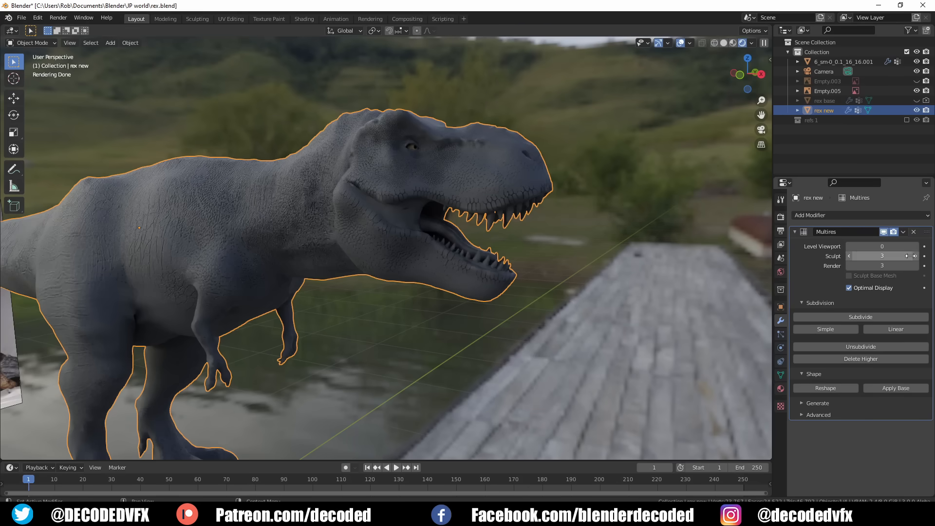
- Set up a Multires normals bake into an image texture for the T-rex material
{"action": "left_click", "coordinate": [304, 19]}
{"action": "type", "text": "map"}
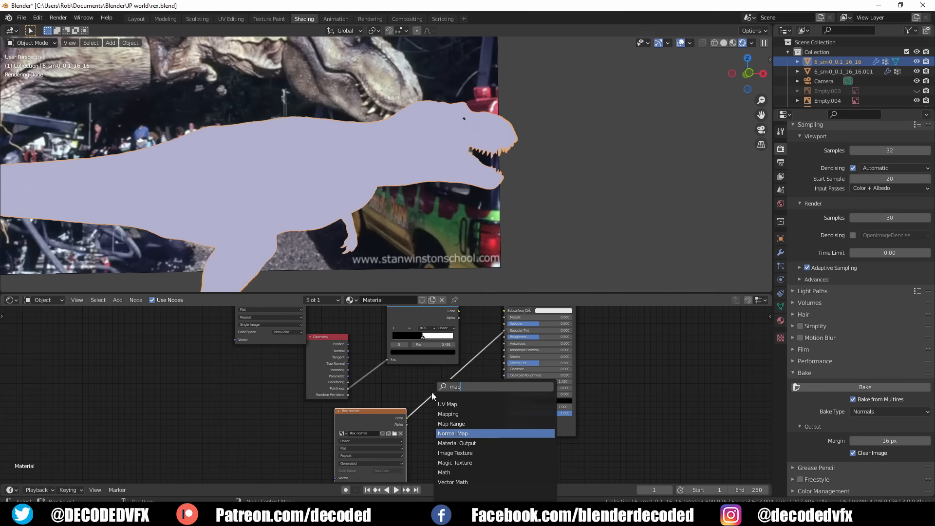
{"action": "left_click", "coordinate": [452, 432]}
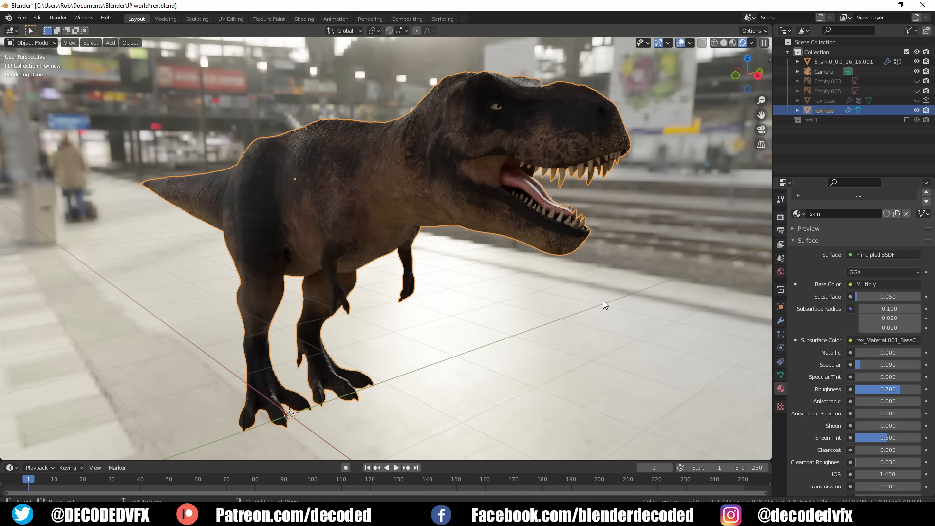
{"action": "mouse_move", "coordinate": [655, 275]}
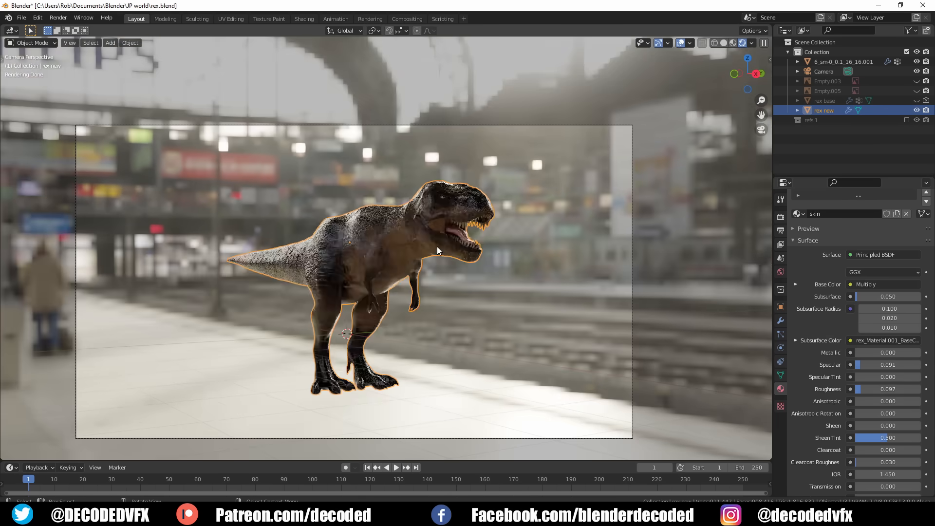
{"action": "mouse_move", "coordinate": [449, 320]}
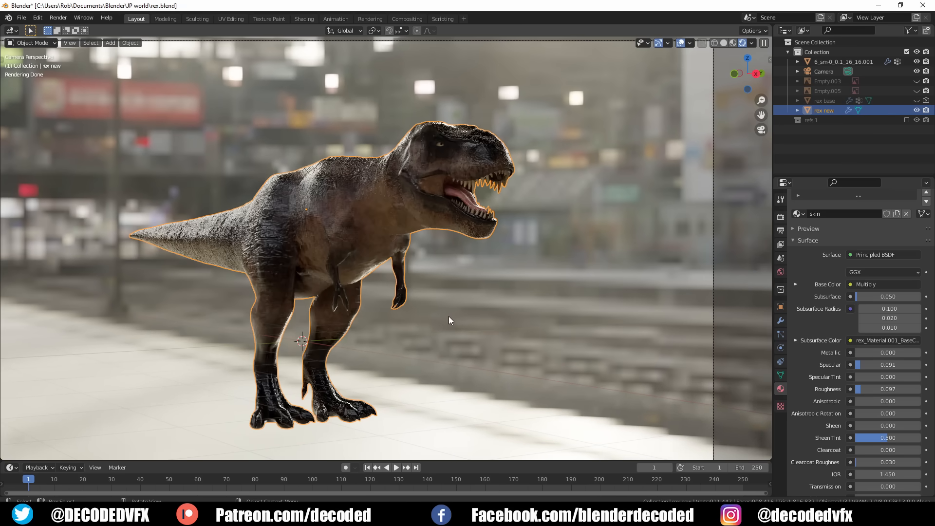
{"action": "mouse_move", "coordinate": [642, 320]}
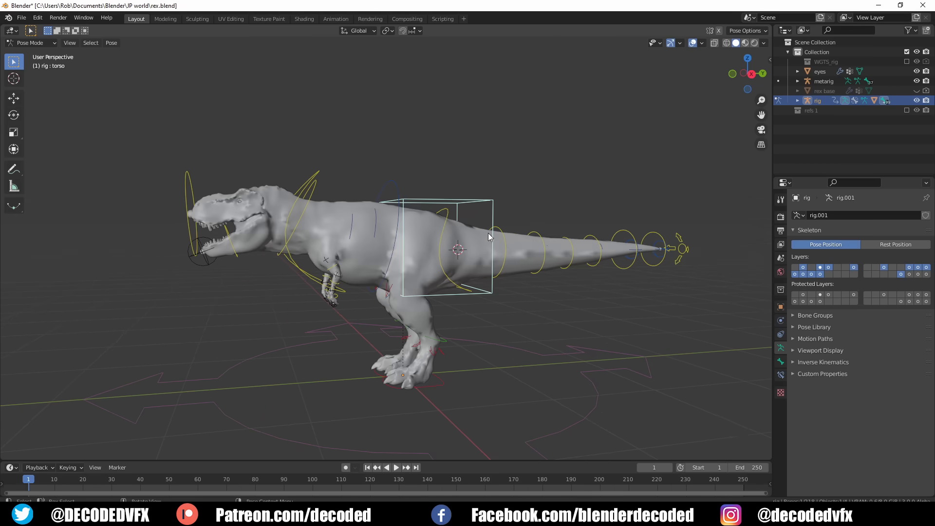
- Rotate the head bone so the T-rex's jaws gape open, then bring up the jeep scene's concrete material
{"action": "left_click", "coordinate": [411, 385]}
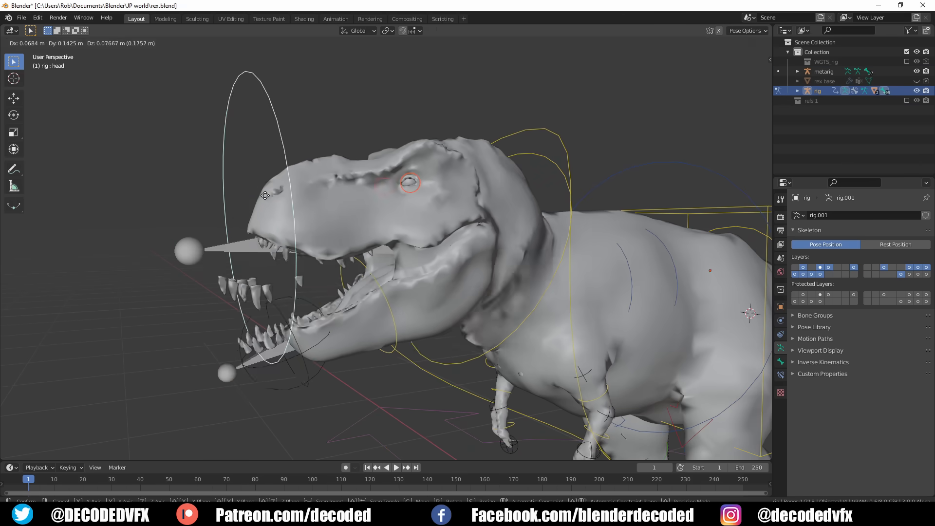
{"action": "left_click", "coordinate": [304, 19]}
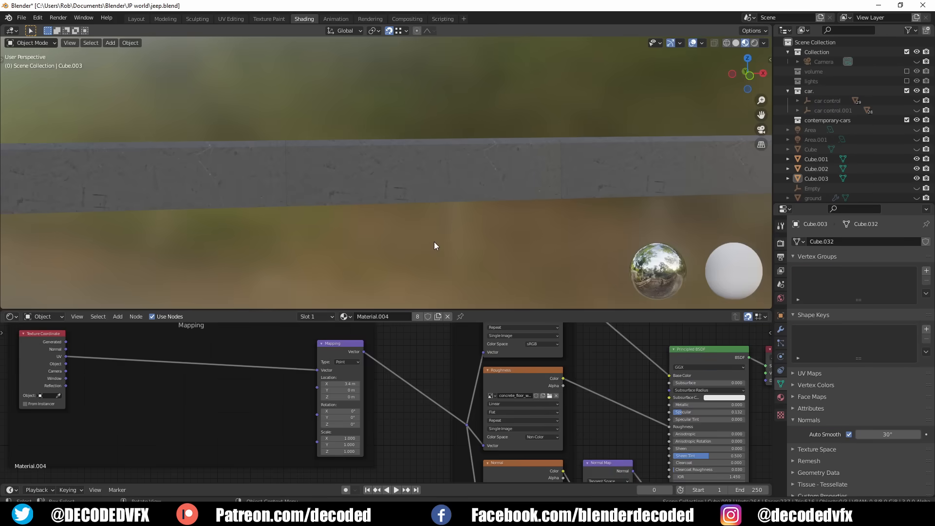
{"action": "mouse_move", "coordinate": [109, 213]}
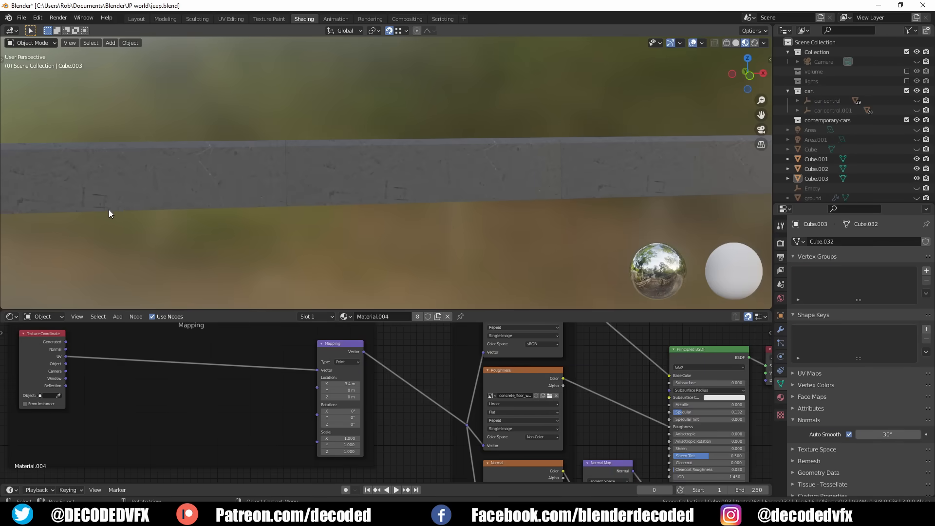
{"action": "mouse_move", "coordinate": [660, 193]}
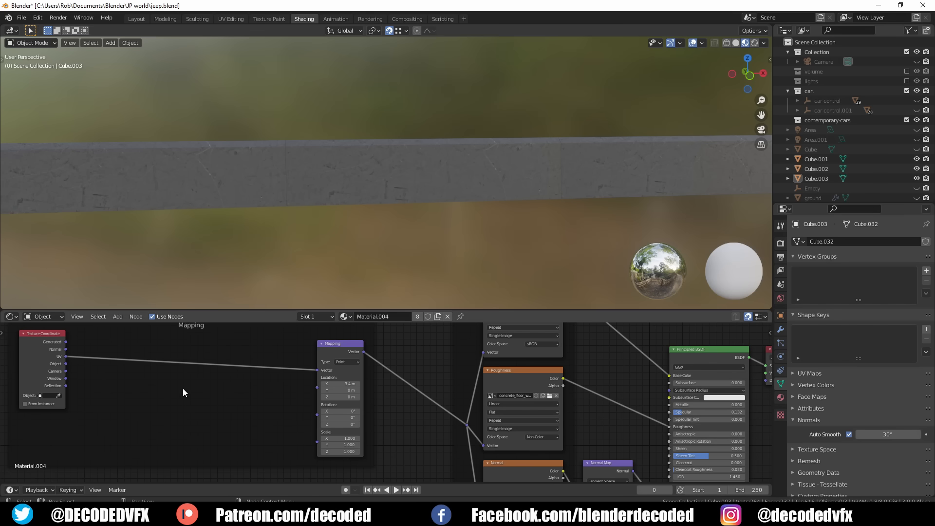
- Add an Object Info node to the concrete barrier material and wire its Random output in
{"action": "type", "text": "obj"}
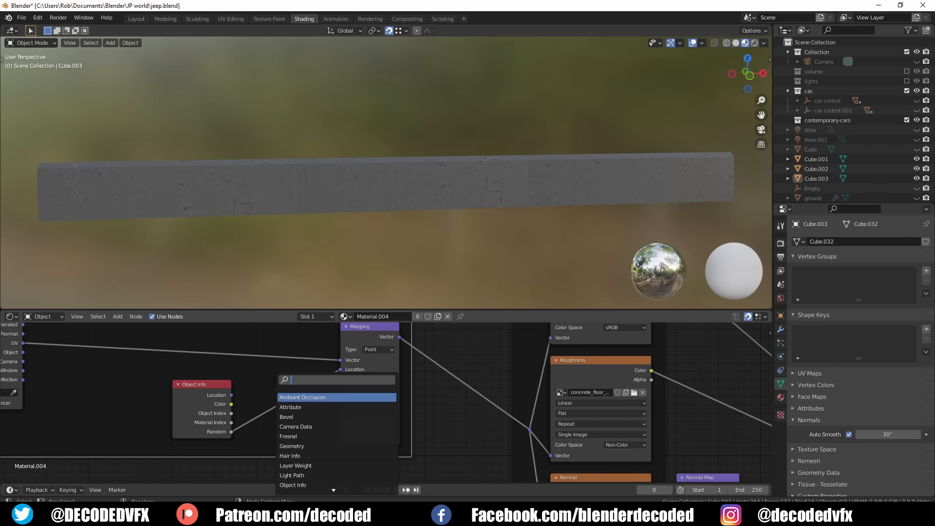
{"action": "left_click", "coordinate": [302, 397]}
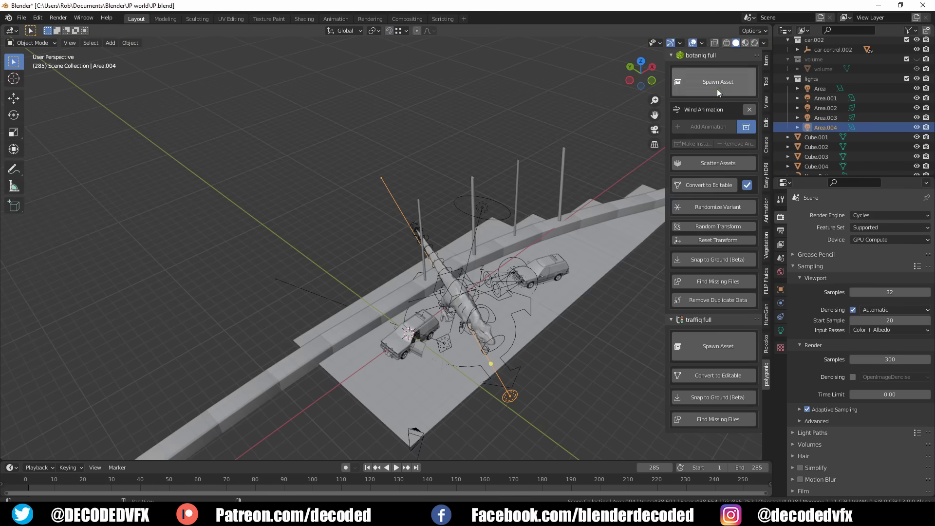
- Spawn a deciduous tree from botaniq and line trees behind the roadside barrier
{"action": "left_click", "coordinate": [717, 82]}
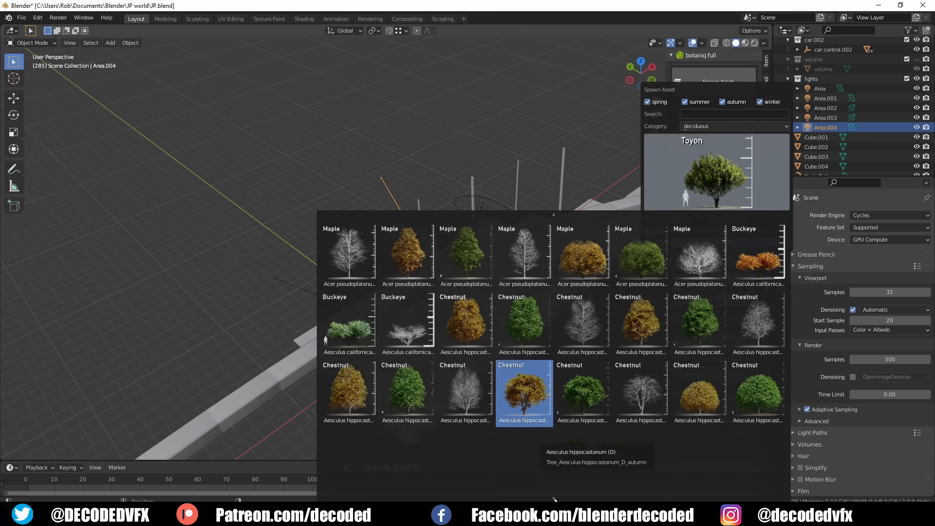
{"action": "scroll", "scroll_direction": "down", "scroll_amount": 3}
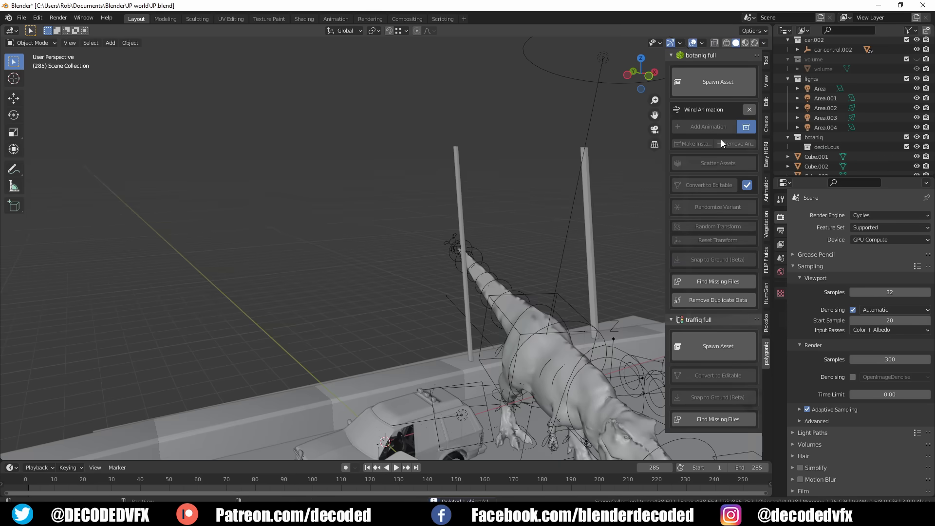
{"action": "left_click", "coordinate": [718, 82]}
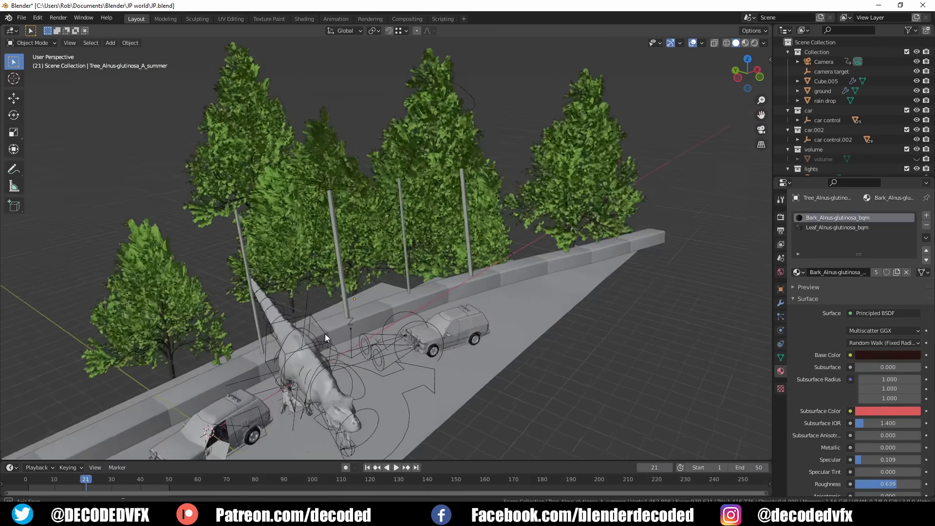
{"action": "left_click", "coordinate": [396, 468]}
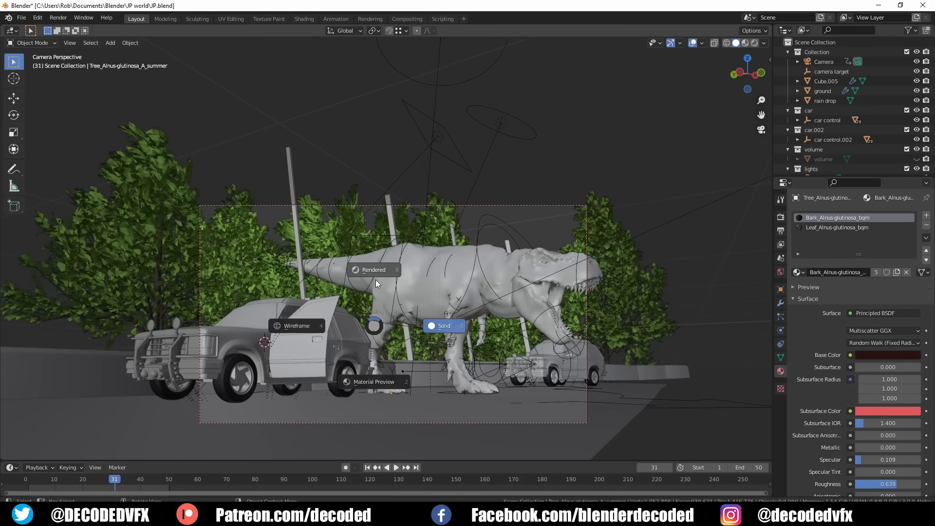
- Show the rain-soaked jeep shot in Rendered viewport shading
{"action": "left_click", "coordinate": [373, 270]}
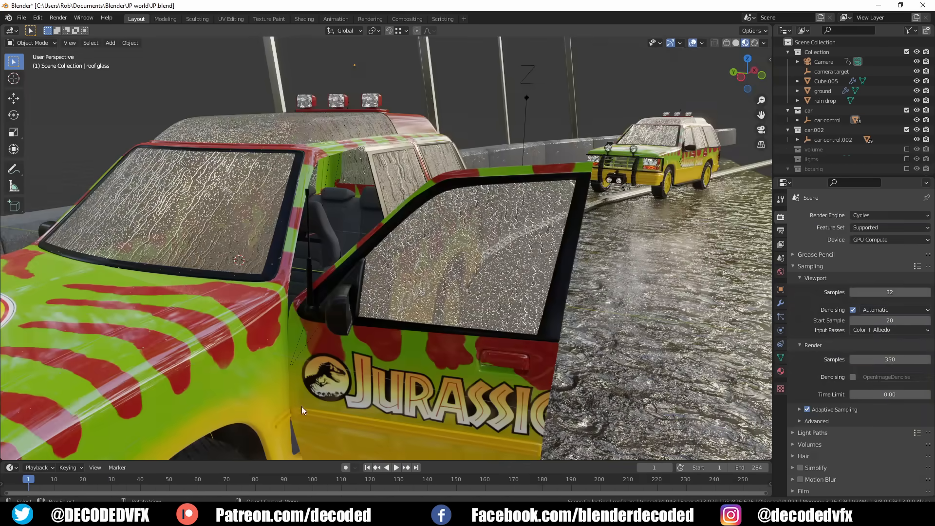
- Play back the rain streaming over the jeep's windows
{"action": "left_click", "coordinate": [397, 467]}
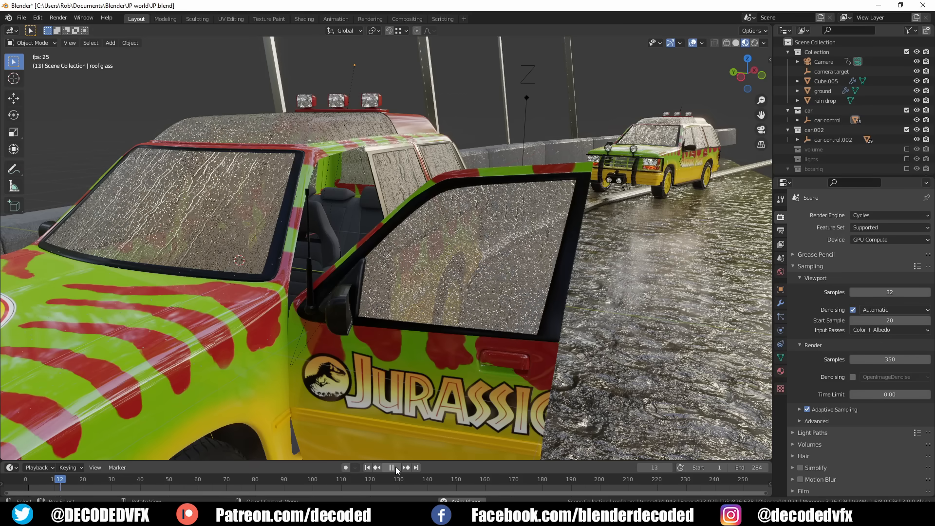
{"action": "left_click", "coordinate": [394, 467]}
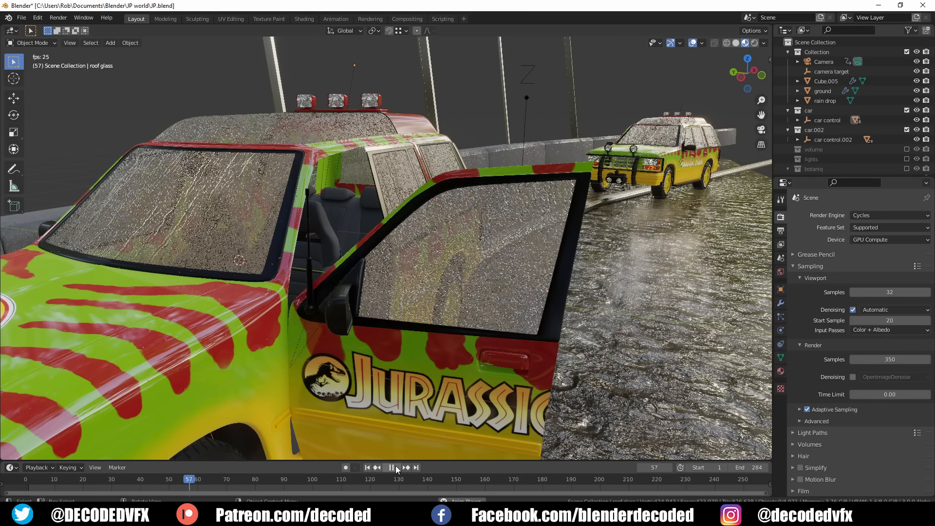
{"action": "left_click", "coordinate": [391, 466]}
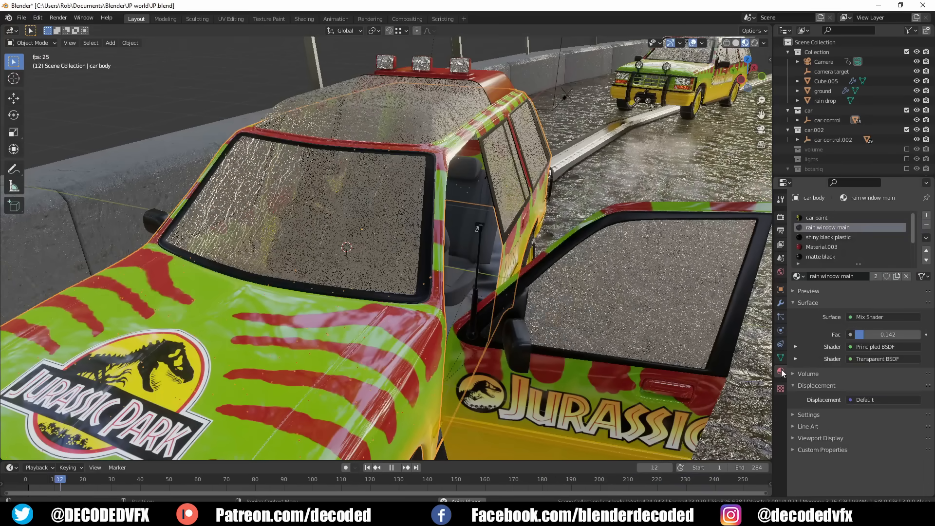
- Bring up the rain window glass material on the car body
{"action": "left_click", "coordinate": [198, 479]}
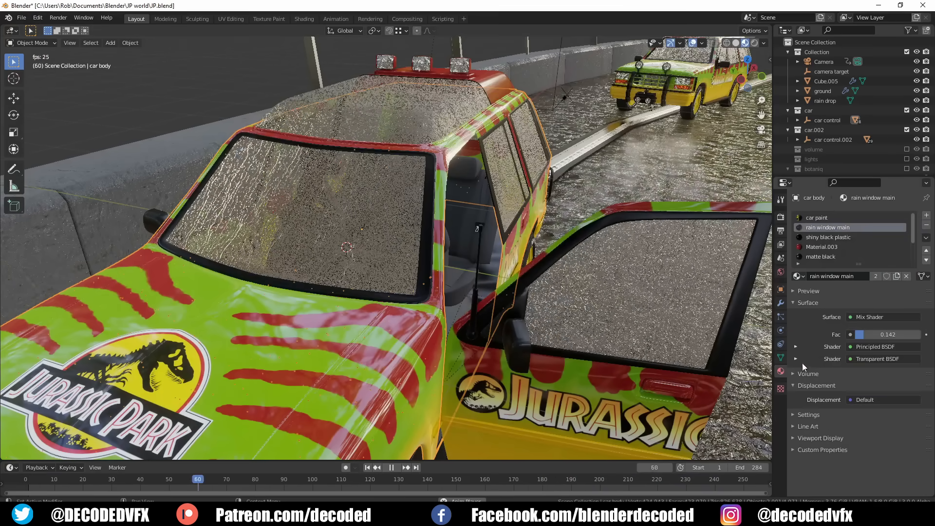
{"action": "left_click", "coordinate": [304, 19]}
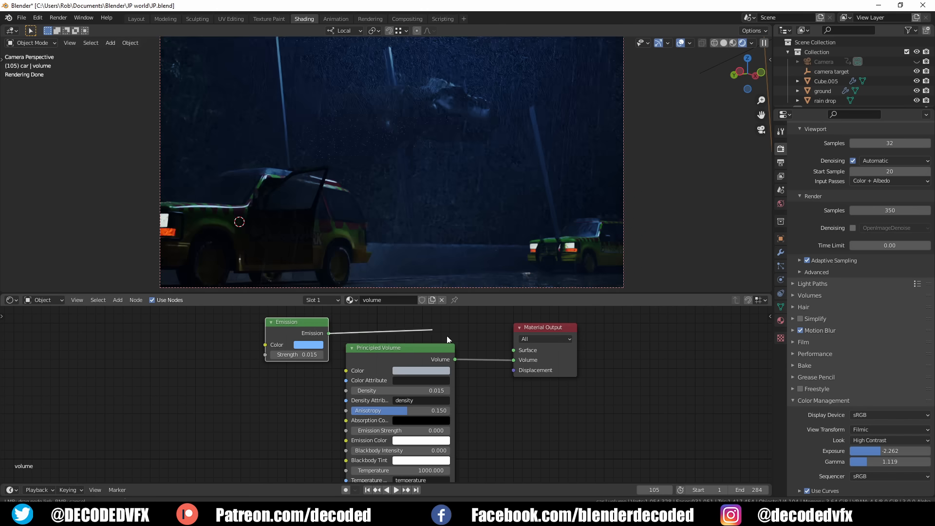
- Lower the volume material's Emission strength to 0.010 and return to the dark T-rex shot
{"action": "double_click", "coordinate": [296, 354]}
{"action": "type", "text": "0.010"}
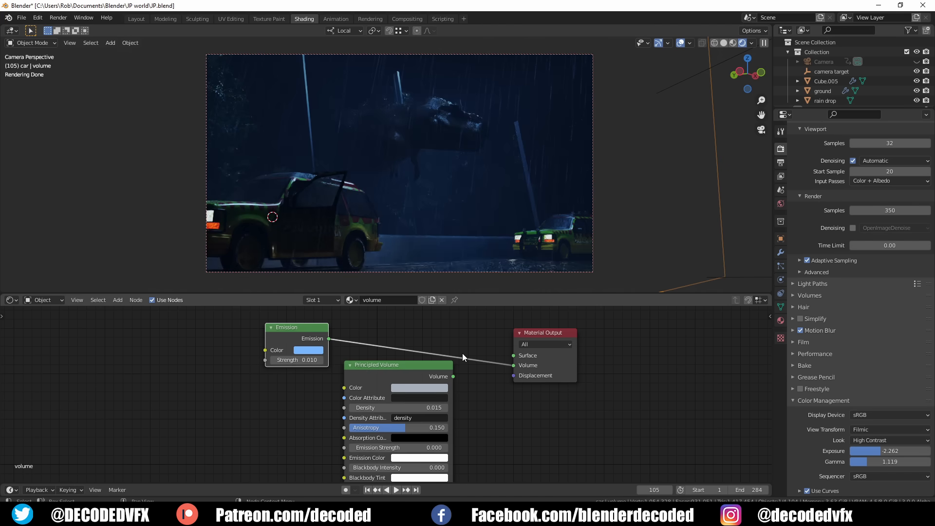
{"action": "left_click", "coordinate": [136, 19]}
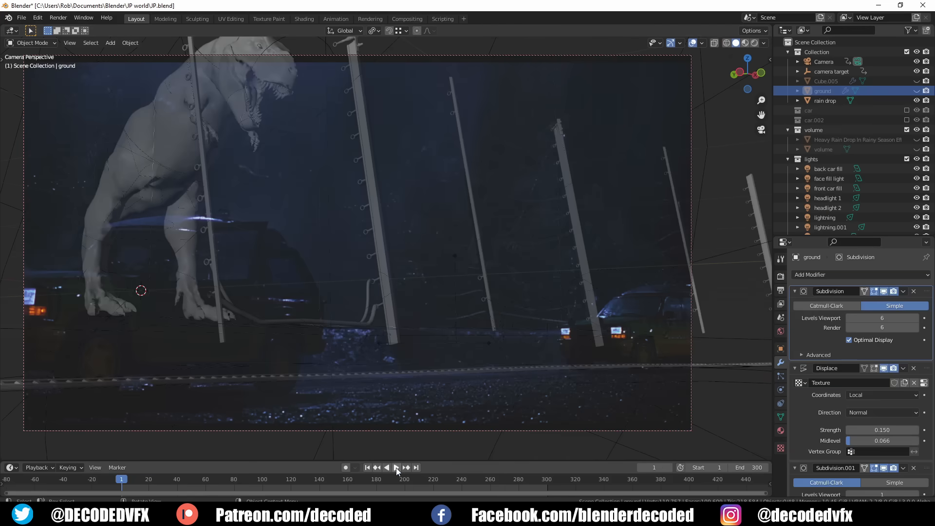
- Play and replay the T-rex breakout animation through the camera over the rainy plate
{"action": "left_click", "coordinate": [387, 466]}
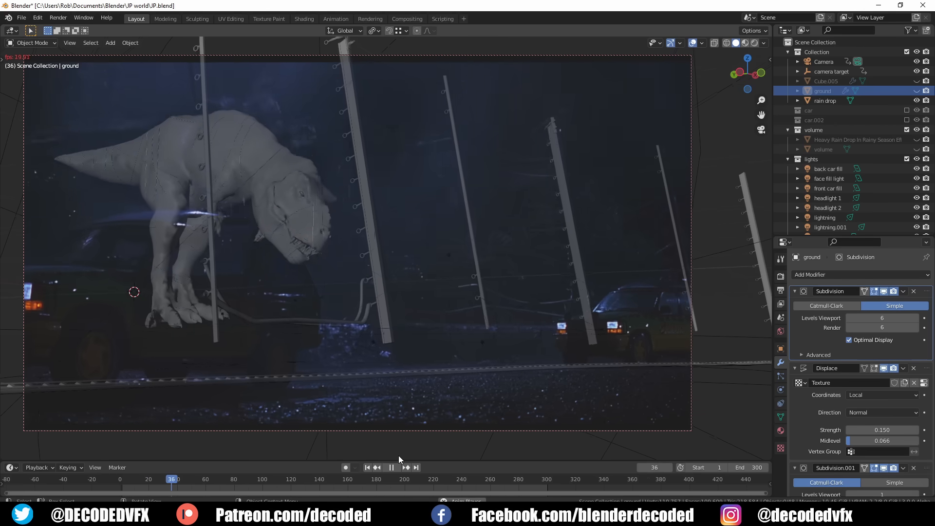
{"action": "left_click", "coordinate": [390, 467]}
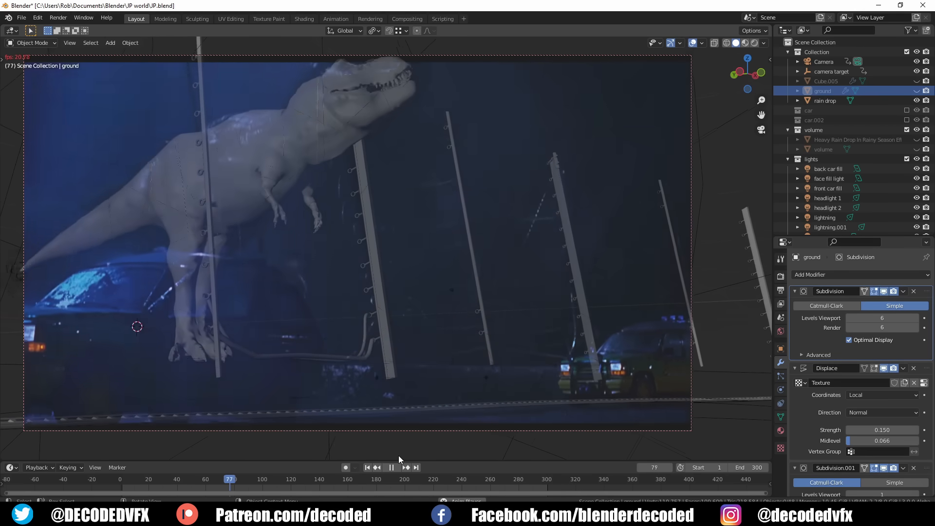
{"action": "left_click", "coordinate": [391, 467]}
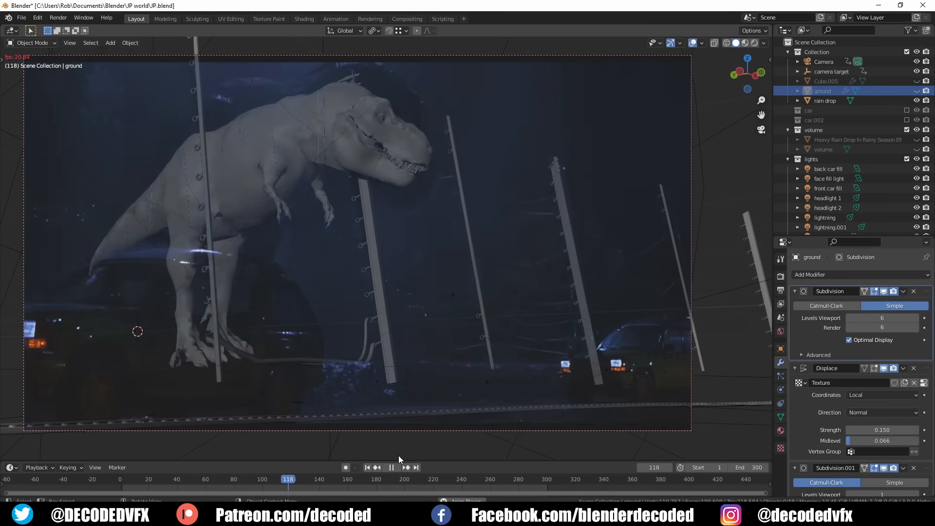
{"action": "left_click", "coordinate": [392, 466]}
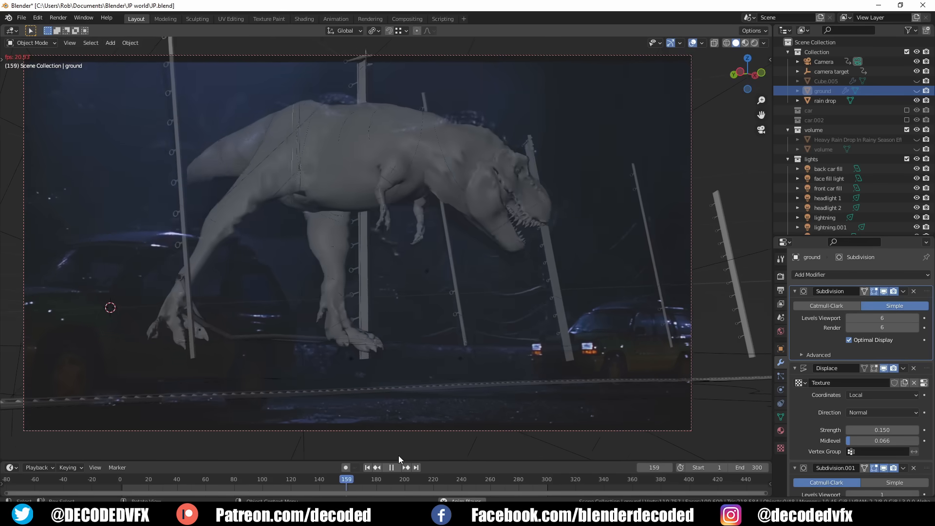
{"action": "left_click", "coordinate": [391, 466]}
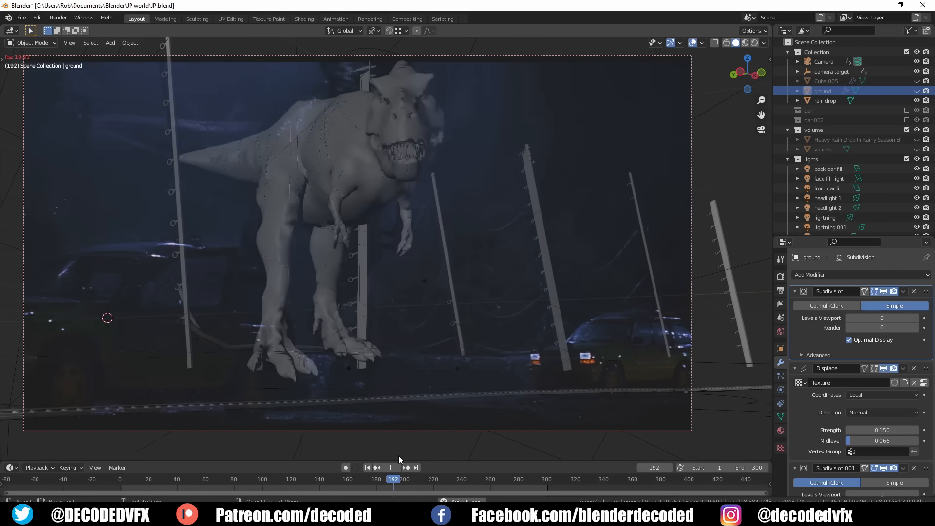
{"action": "left_click", "coordinate": [390, 456]}
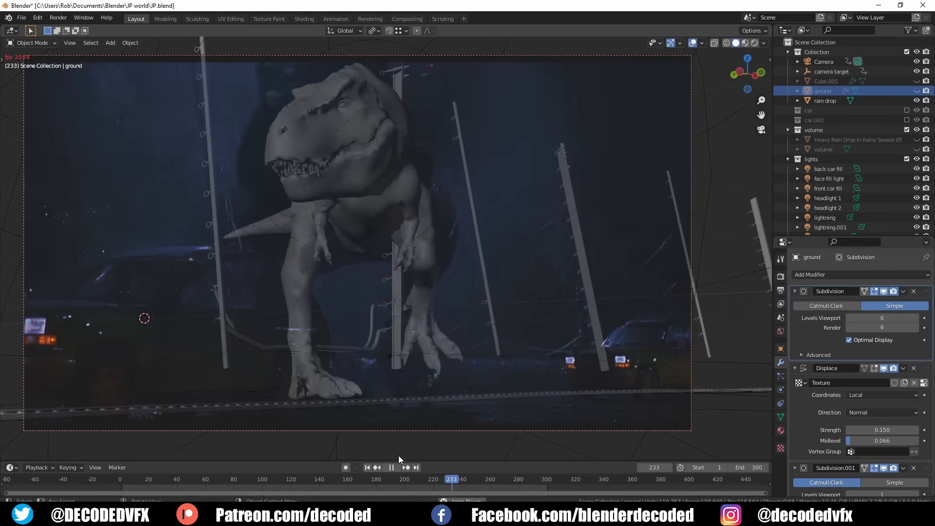
{"action": "left_click", "coordinate": [391, 466]}
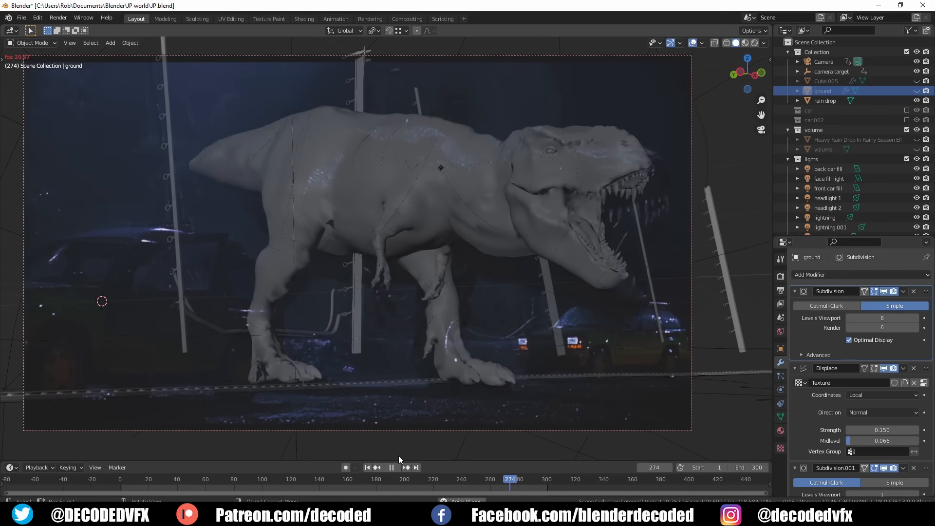
{"action": "left_click", "coordinate": [391, 467]}
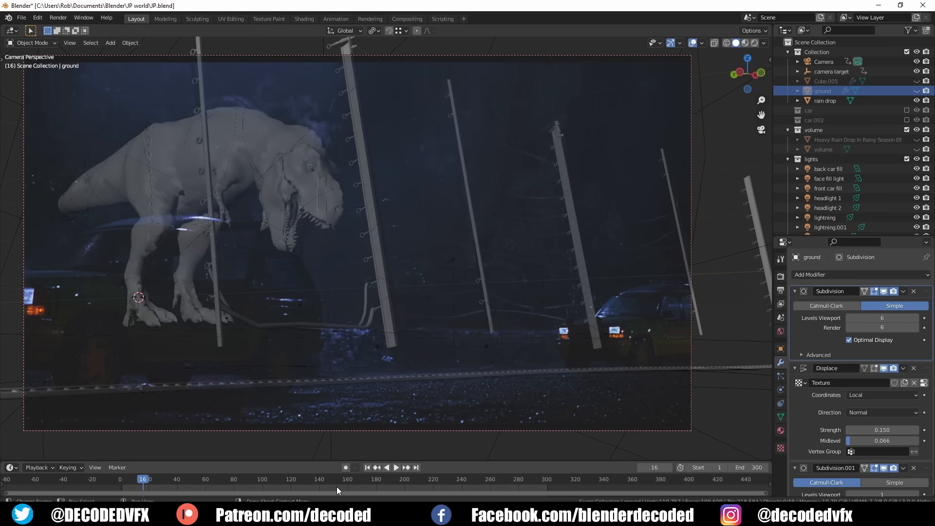
{"action": "left_click", "coordinate": [397, 467]}
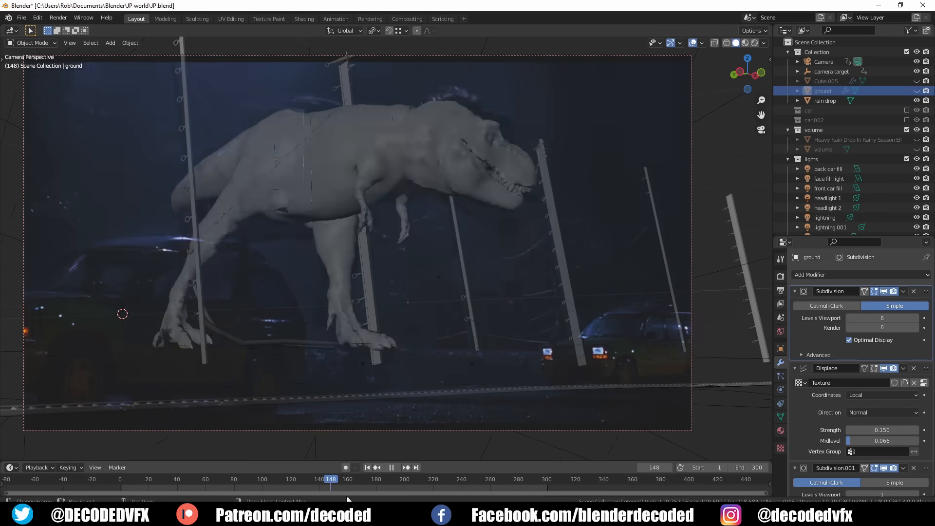
- Scrub the timeline to check the T-rex's advance and roar poses, ending back at the first frame
{"action": "left_click", "coordinate": [302, 479]}
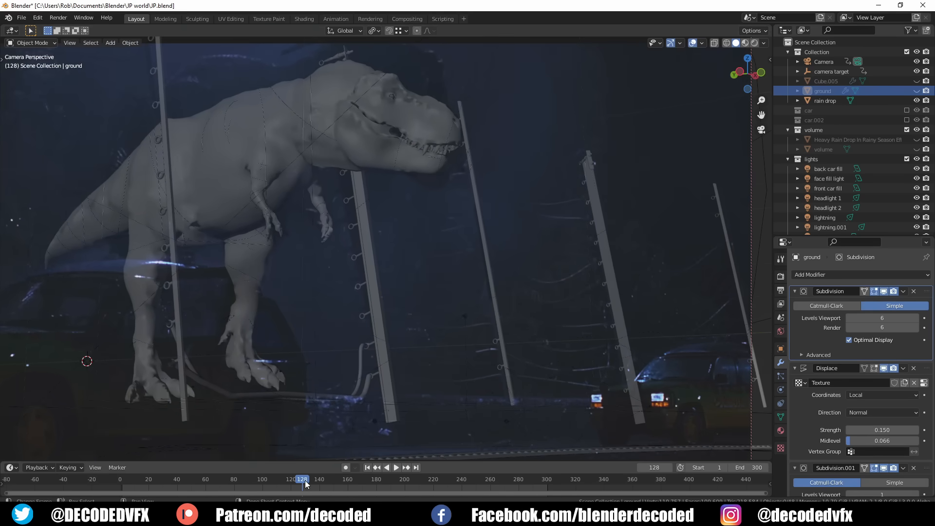
{"action": "left_click", "coordinate": [396, 466]}
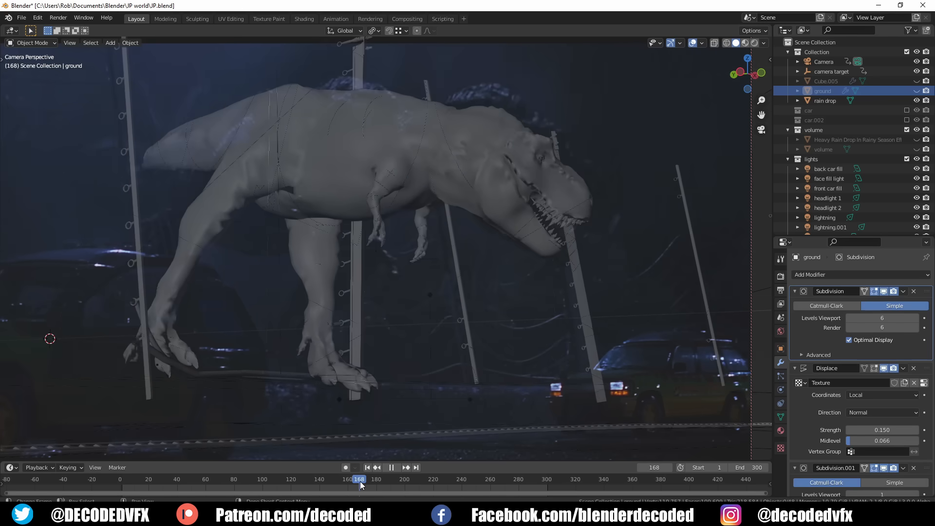
{"action": "left_click", "coordinate": [391, 468]}
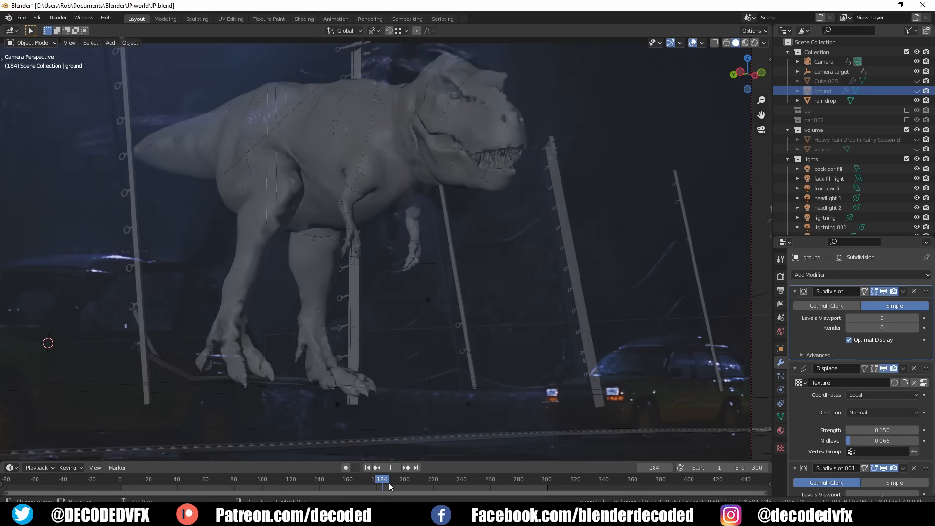
{"action": "left_click", "coordinate": [423, 480]}
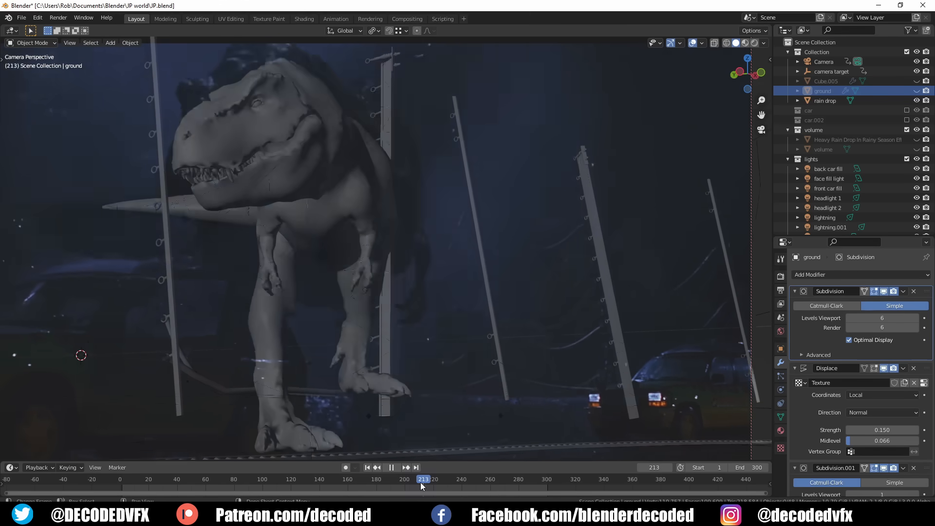
{"action": "left_click", "coordinate": [444, 479]}
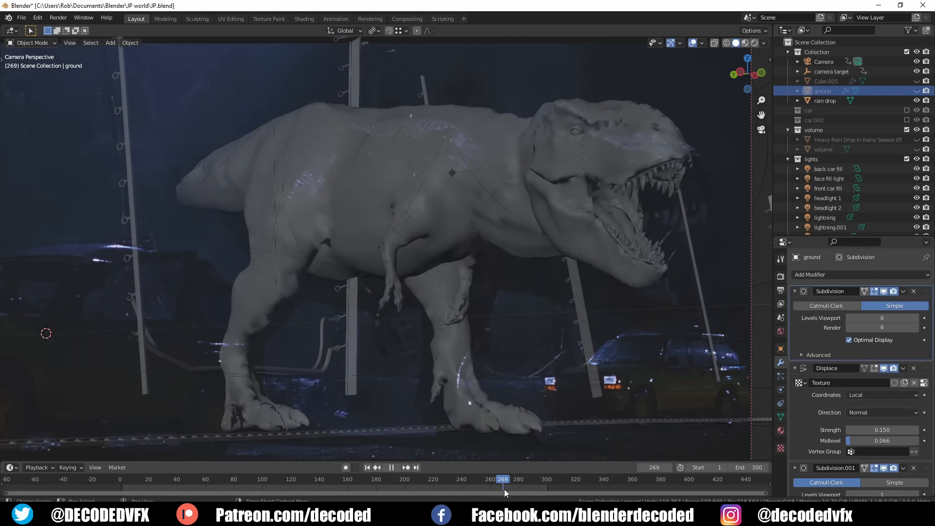
{"action": "left_click", "coordinate": [539, 479]}
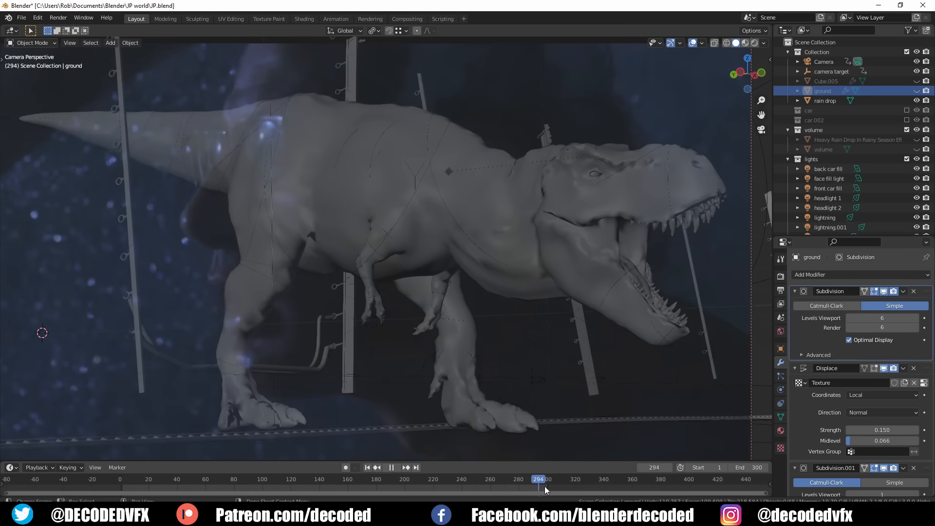
{"action": "left_click", "coordinate": [454, 480]}
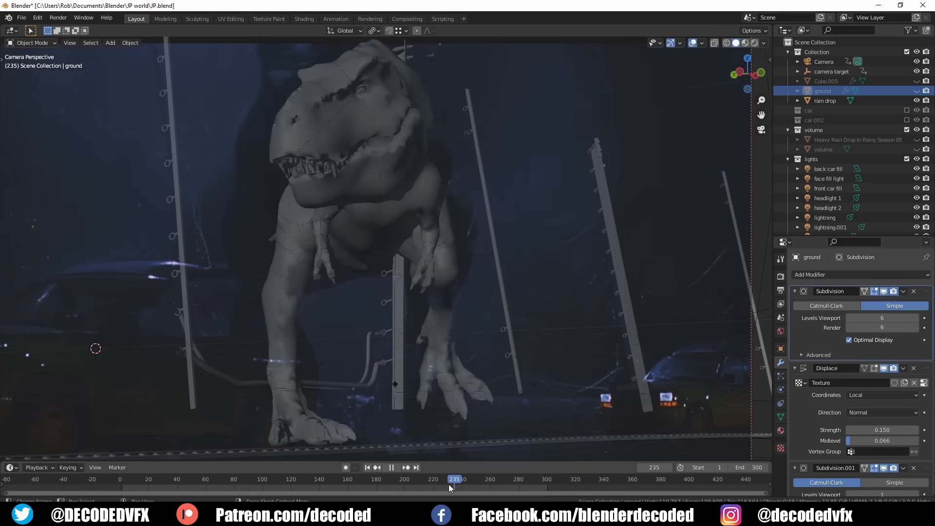
{"action": "left_click", "coordinate": [137, 479]}
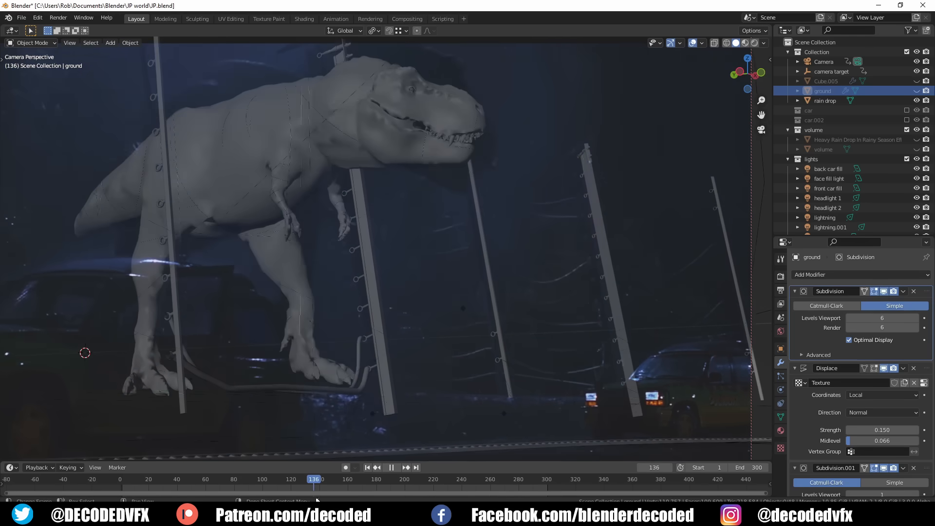
{"action": "left_click", "coordinate": [250, 479]}
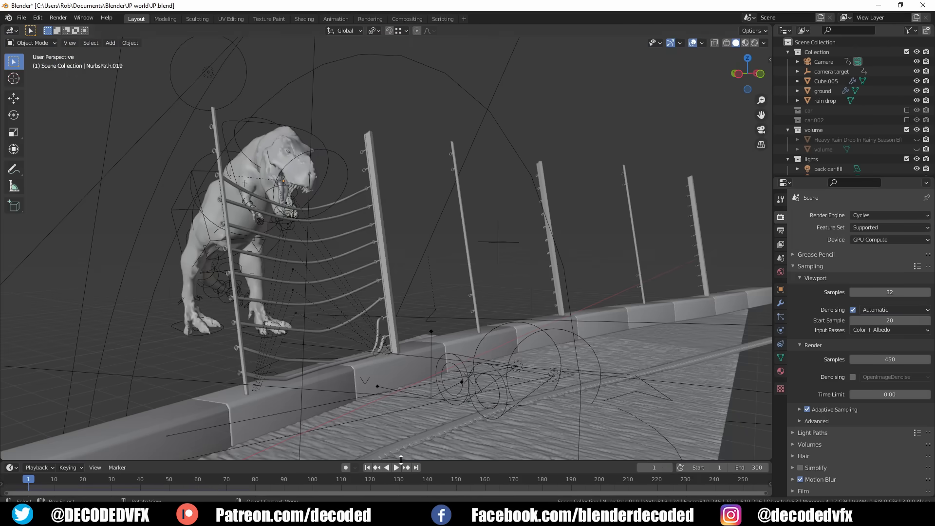
- Play the T-rex pushing through the fence cables, pause, and jump back to the start
{"action": "left_click", "coordinate": [397, 468]}
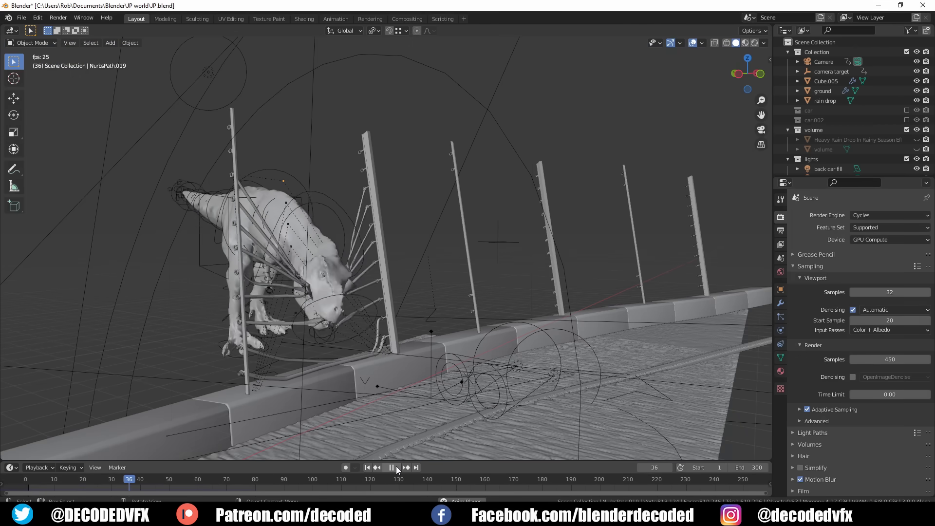
{"action": "left_click", "coordinate": [392, 466]}
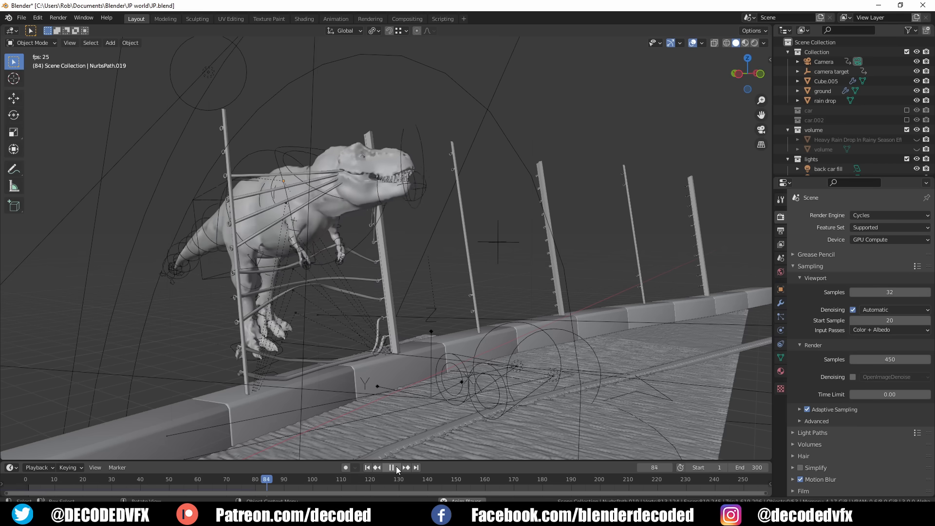
{"action": "left_click", "coordinate": [391, 468]}
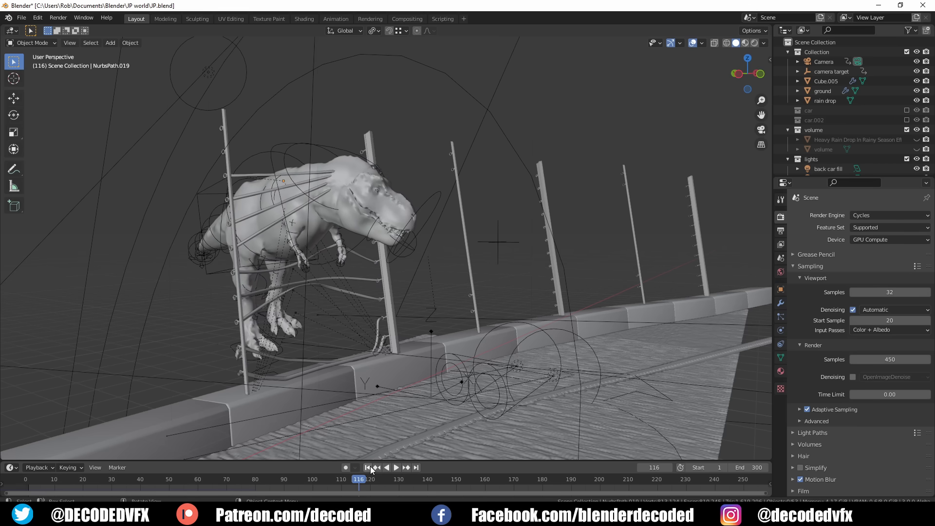
{"action": "left_click", "coordinate": [367, 467]}
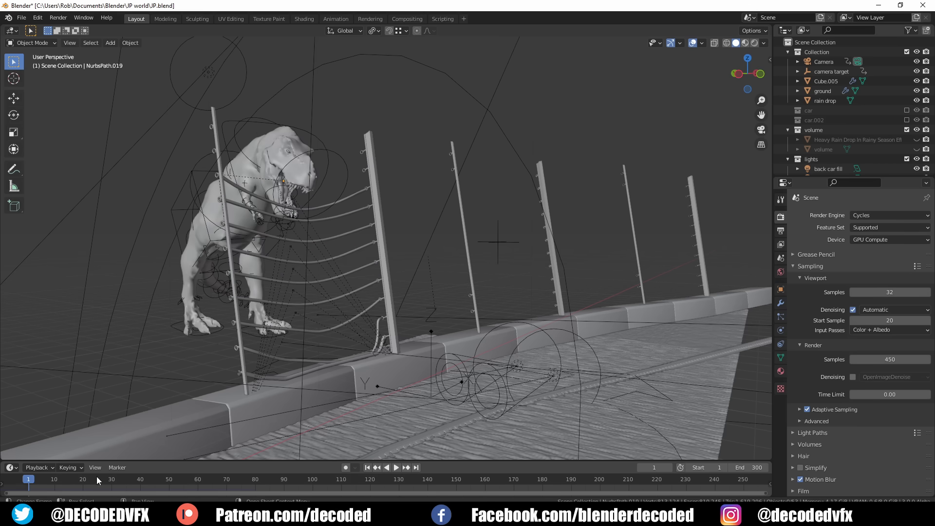
- Scrub to frame 45 and select the lowest fence cable sagging under the T-rex's jaw
{"action": "left_click", "coordinate": [169, 480]}
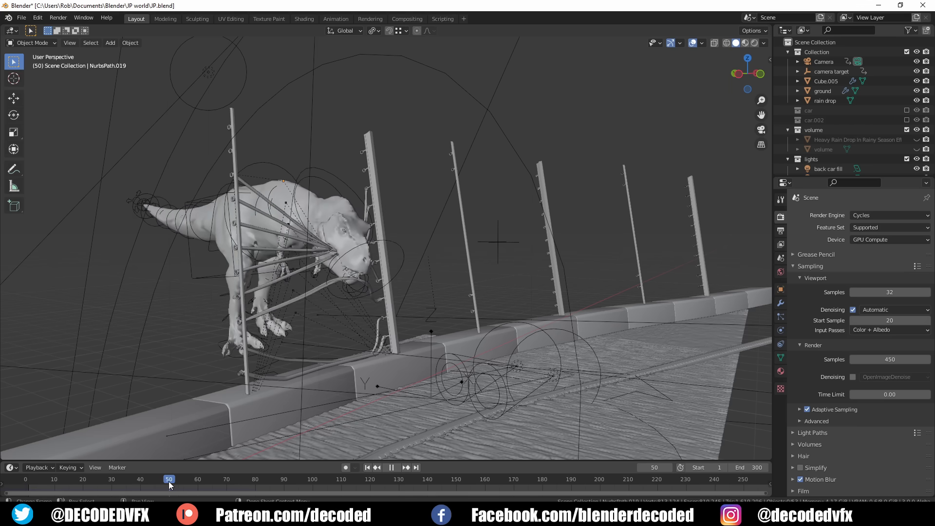
{"action": "left_click", "coordinate": [152, 479]}
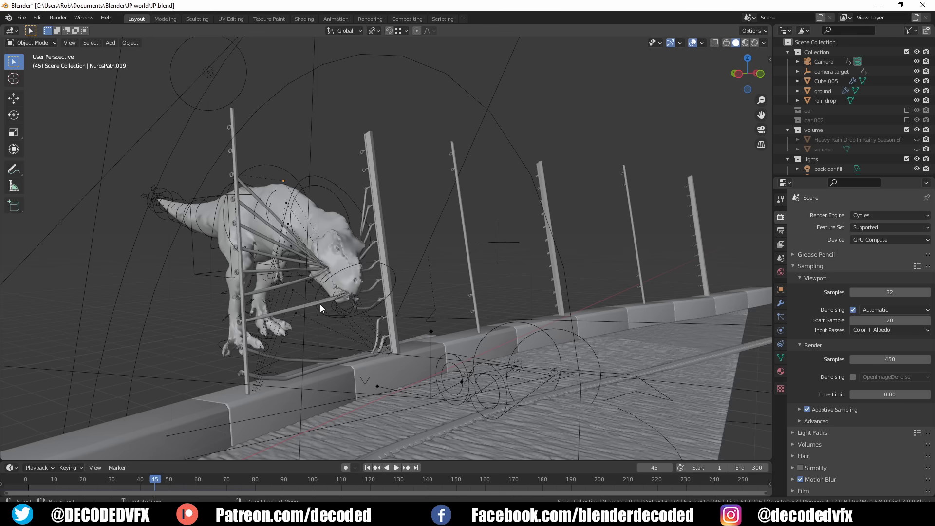
{"action": "left_click", "coordinate": [323, 310]}
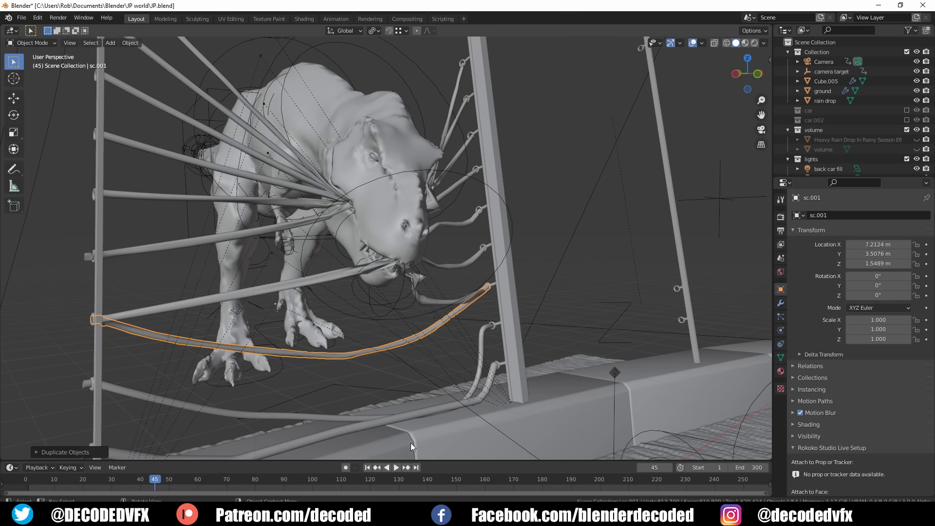
{"action": "mouse_move", "coordinate": [359, 474]}
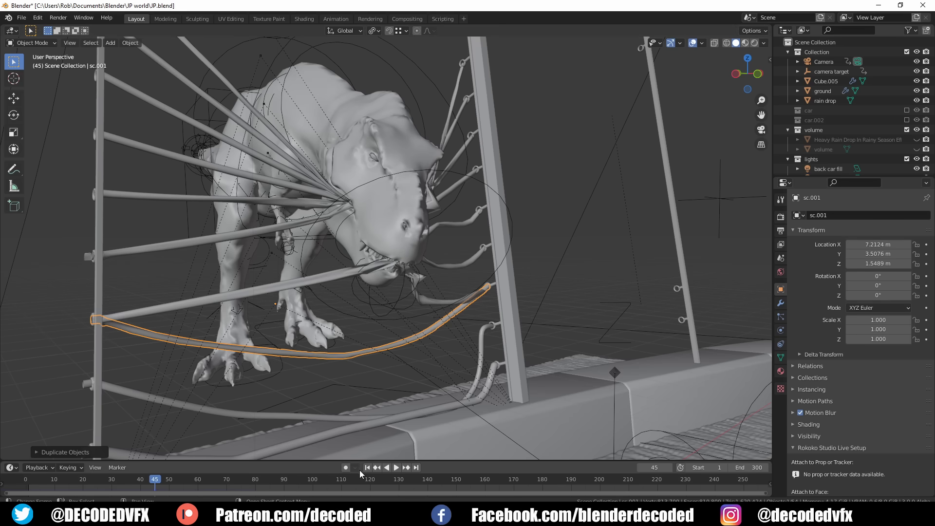
- Rewind and play the timeline to watch cable sc.001 bend under the T-rex's head, then stop
{"action": "left_click", "coordinate": [397, 468]}
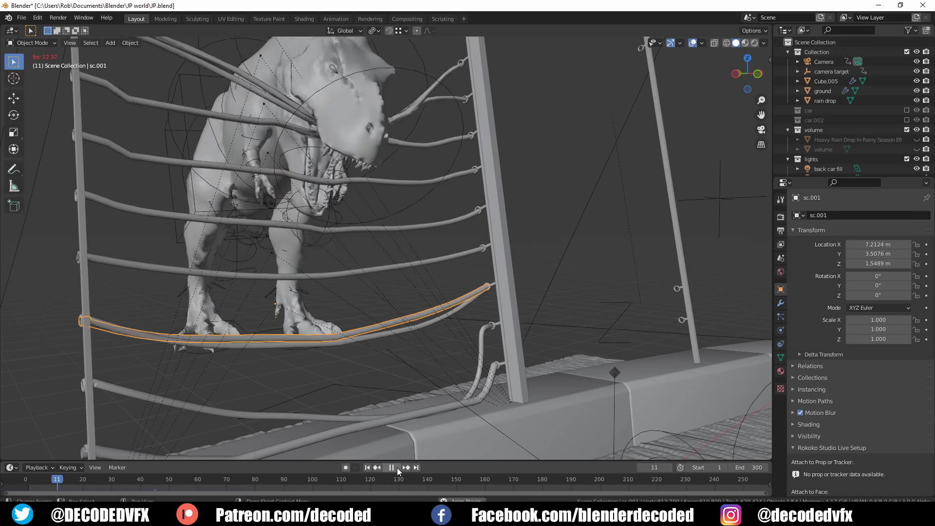
{"action": "left_click", "coordinate": [391, 467]}
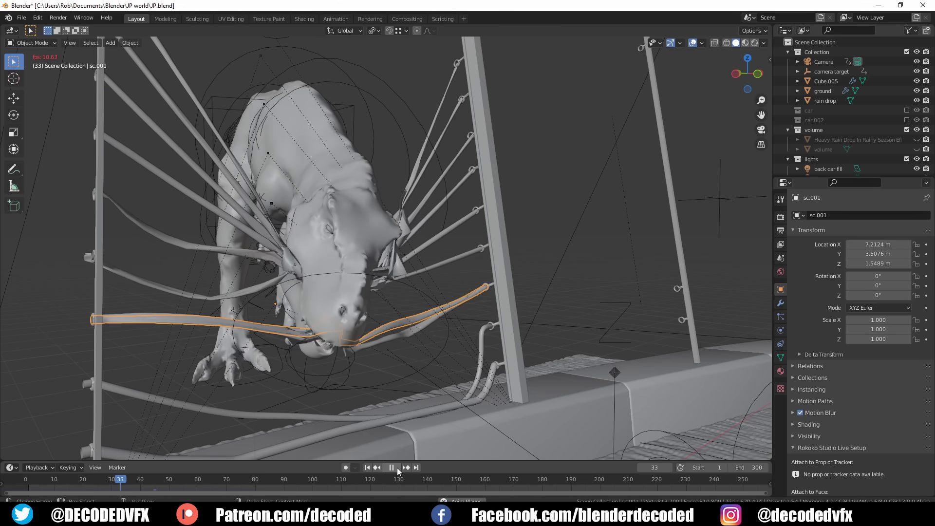
{"action": "left_click", "coordinate": [391, 467]}
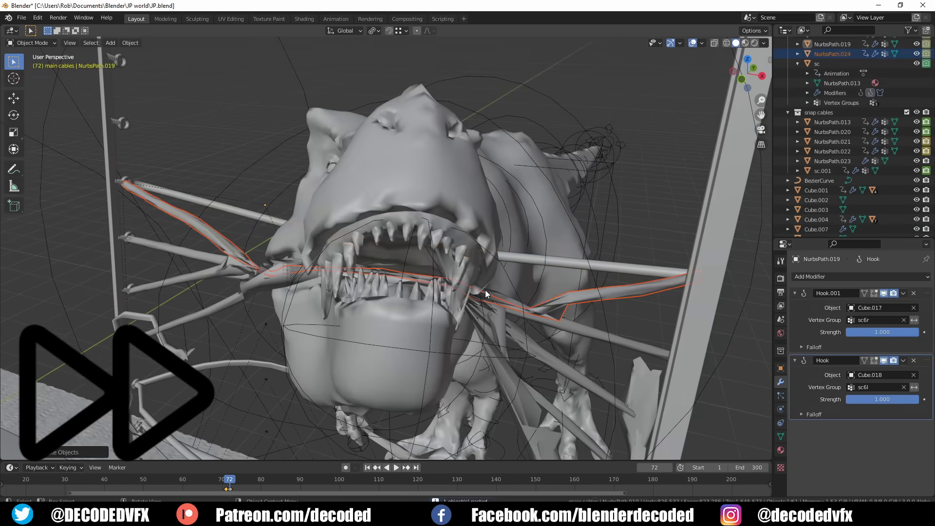
- Bake the cloth simulation on NurbsPath.024 from cache start 72 and play to watch it snap
{"action": "left_click", "coordinate": [809, 275]}
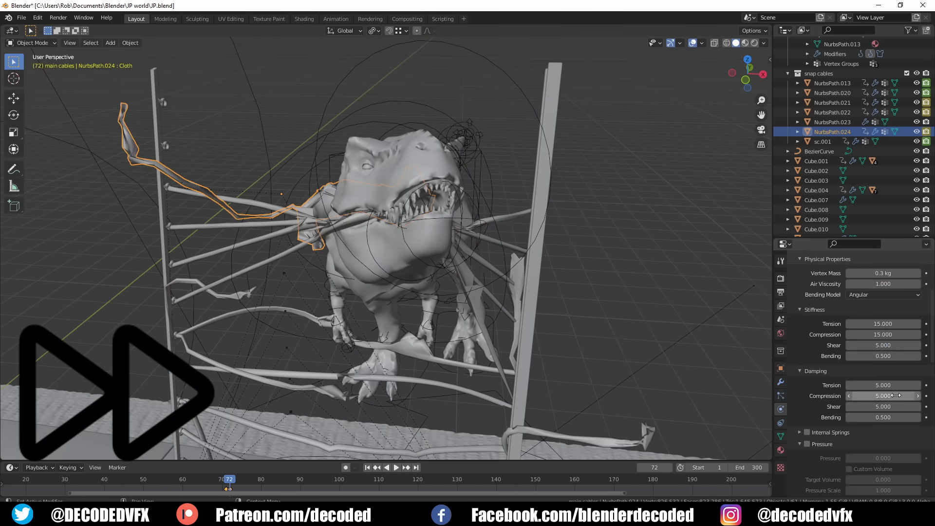
{"action": "scroll", "scroll_direction": "down", "scroll_amount": 3}
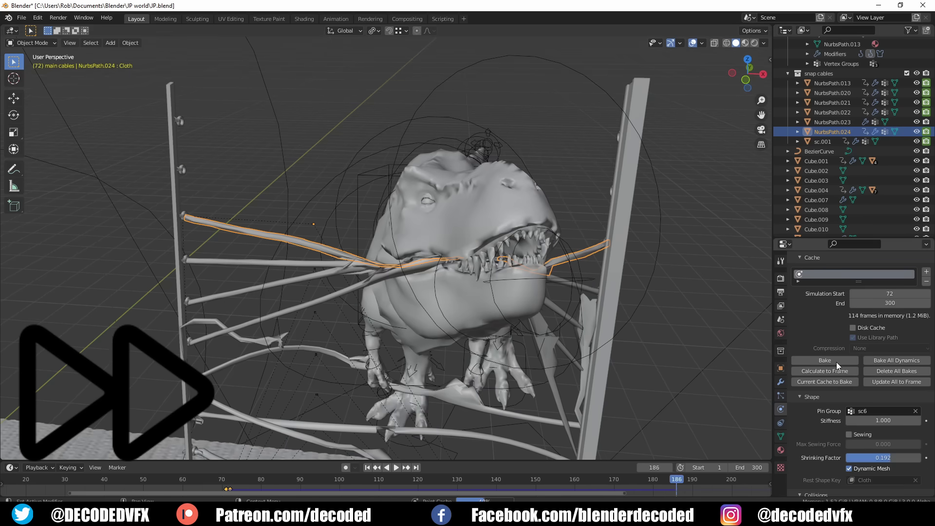
{"action": "left_click", "coordinate": [824, 361]}
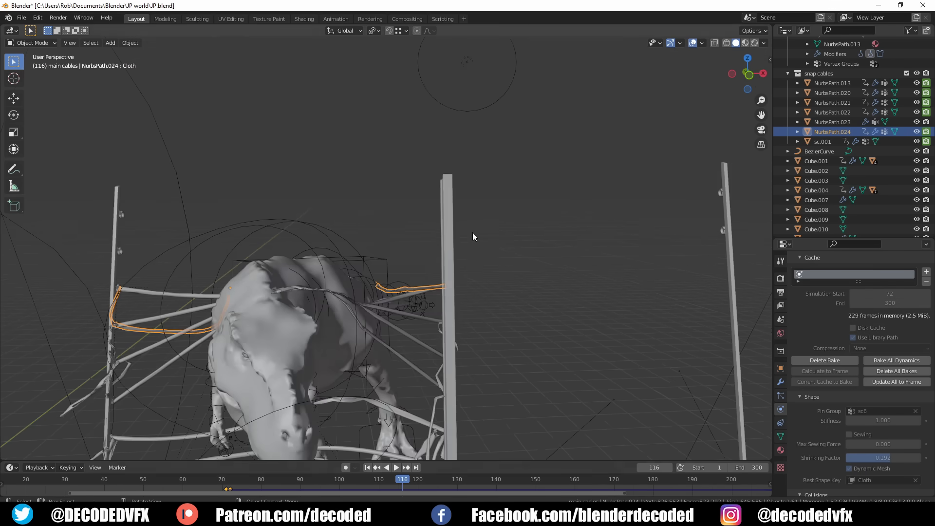
{"action": "left_click", "coordinate": [396, 468]}
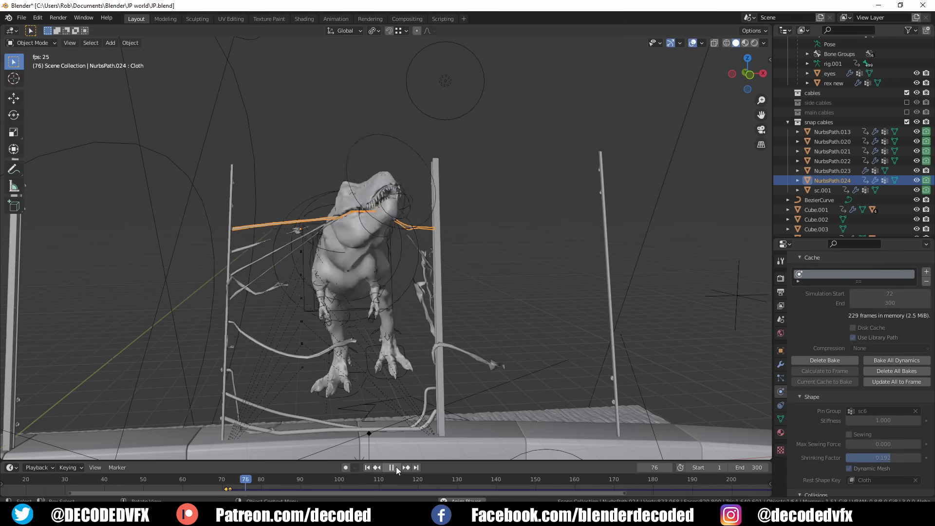
- Delete the bake, rebake the cloth with the adjusted settings and rewind to the start
{"action": "left_click", "coordinate": [391, 468]}
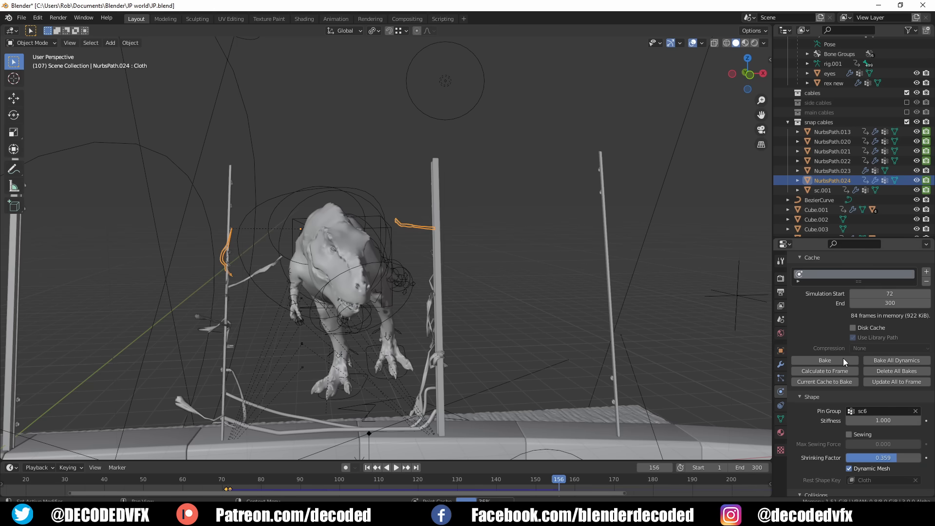
{"action": "left_click", "coordinate": [824, 361]}
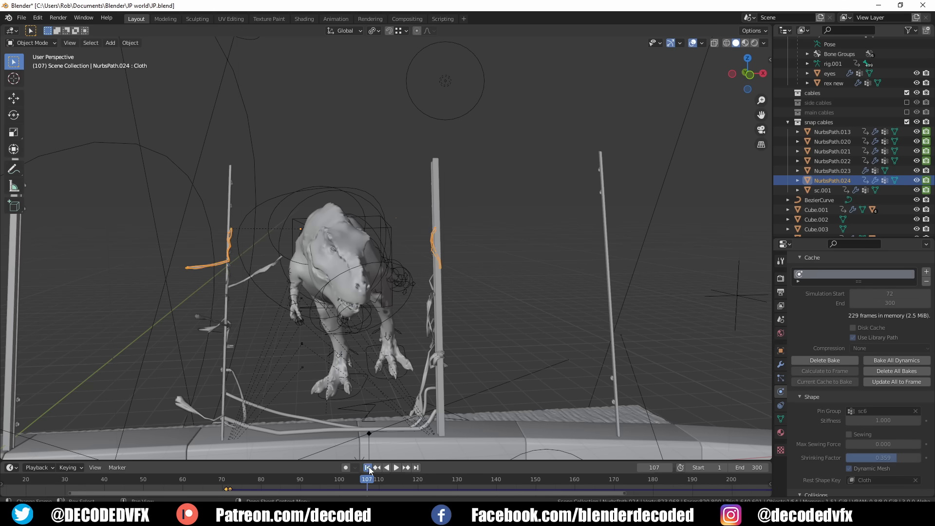
{"action": "left_click", "coordinate": [303, 19]}
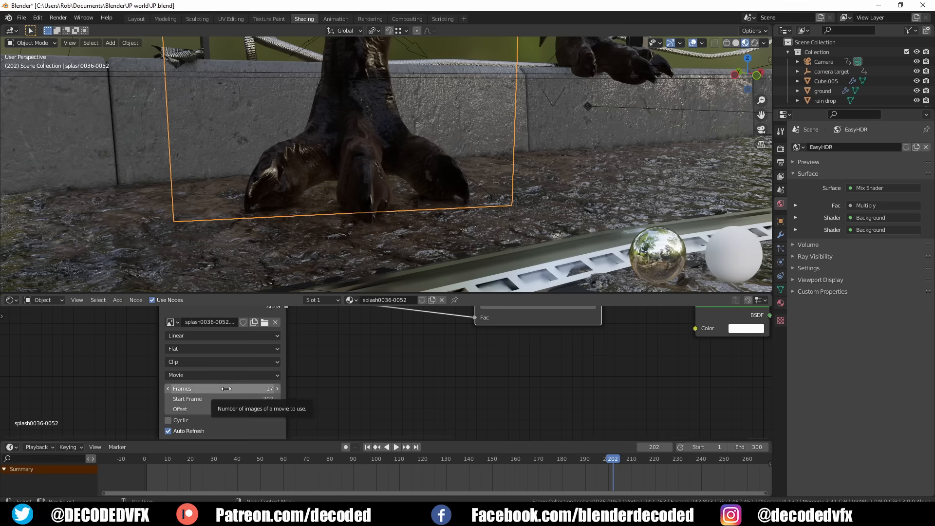
- Play the 50-frame splash sequence starting at frame 202 around the T-rex's foot
{"action": "left_click", "coordinate": [397, 447]}
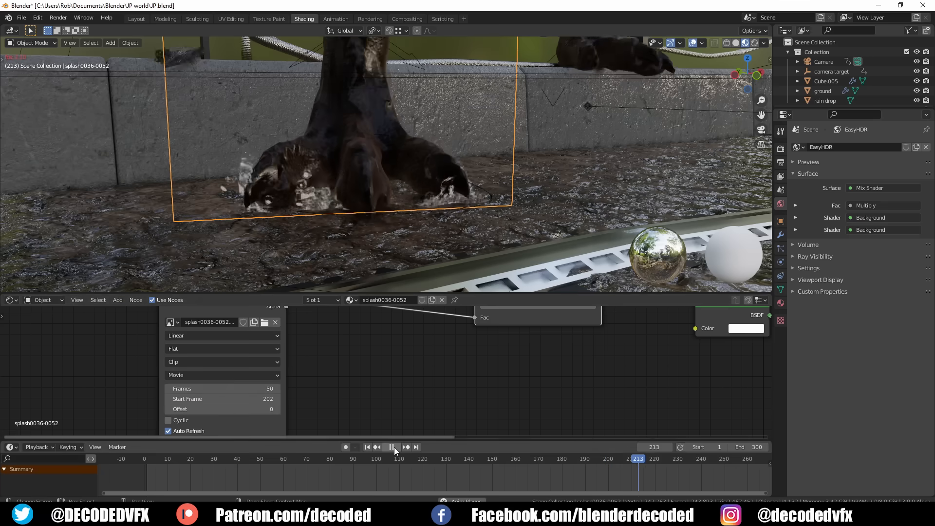